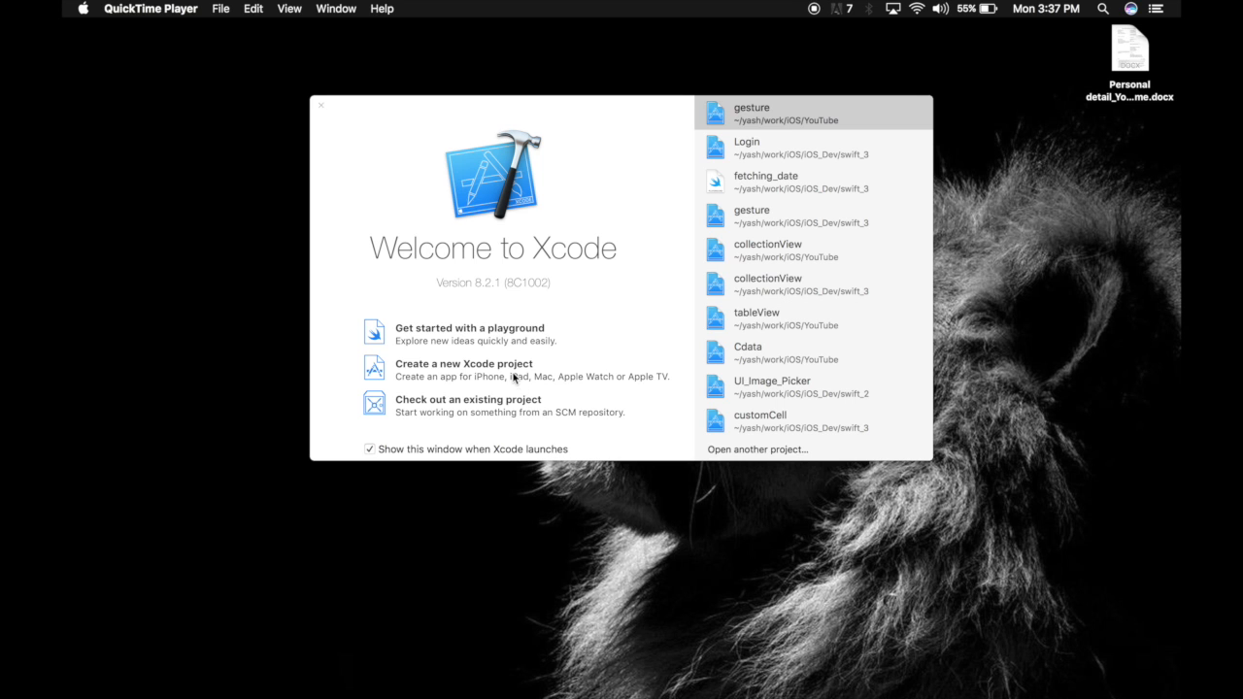
# - Create a Single View Application named gesture2 and save it in the YouTube folder
pyautogui.click(464, 369)
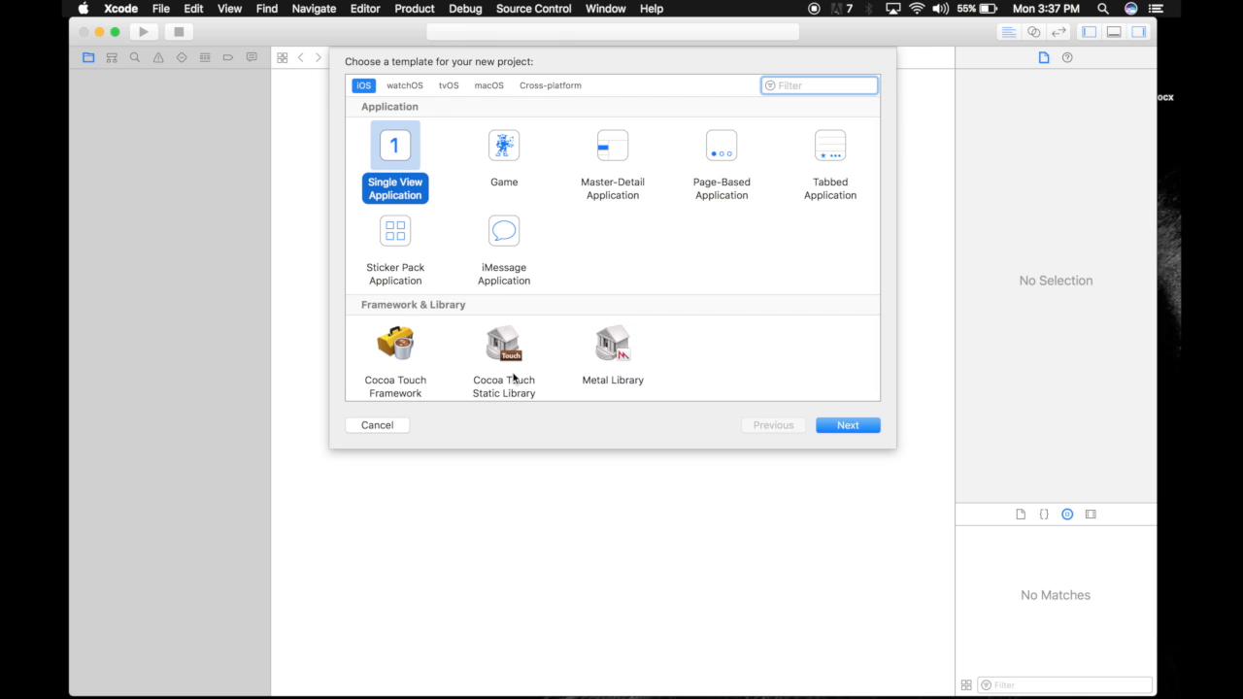
pyautogui.click(847, 423)
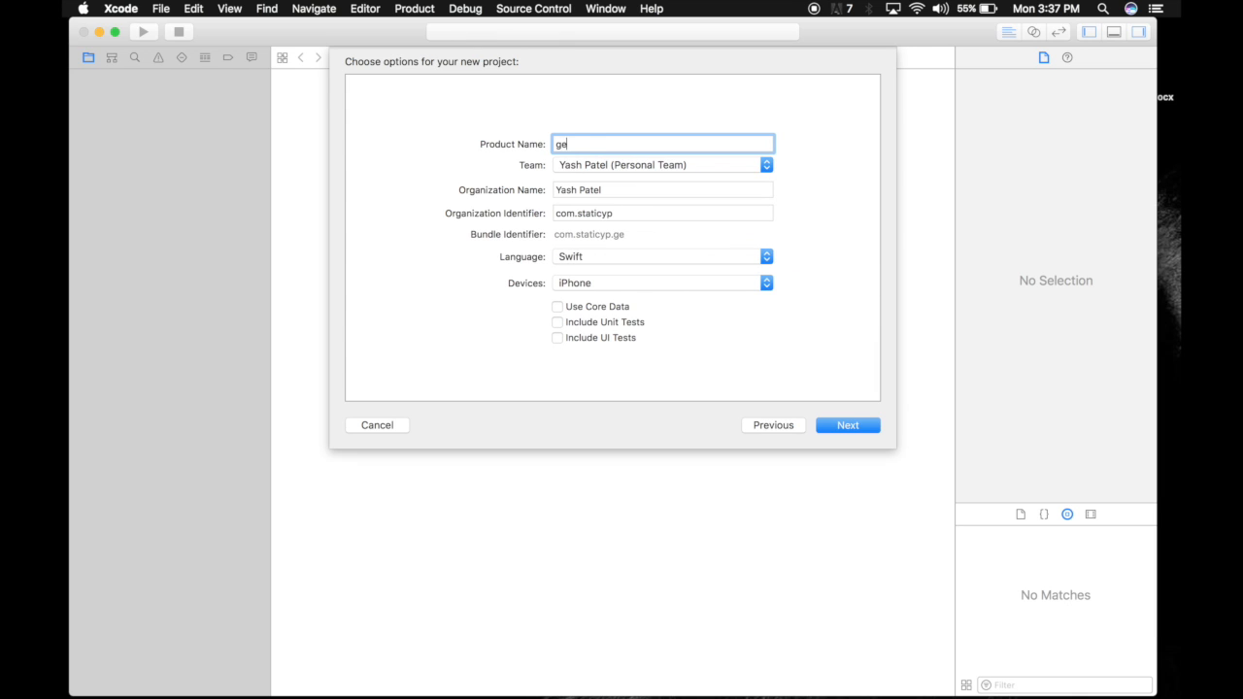
pyautogui.write('sture@')
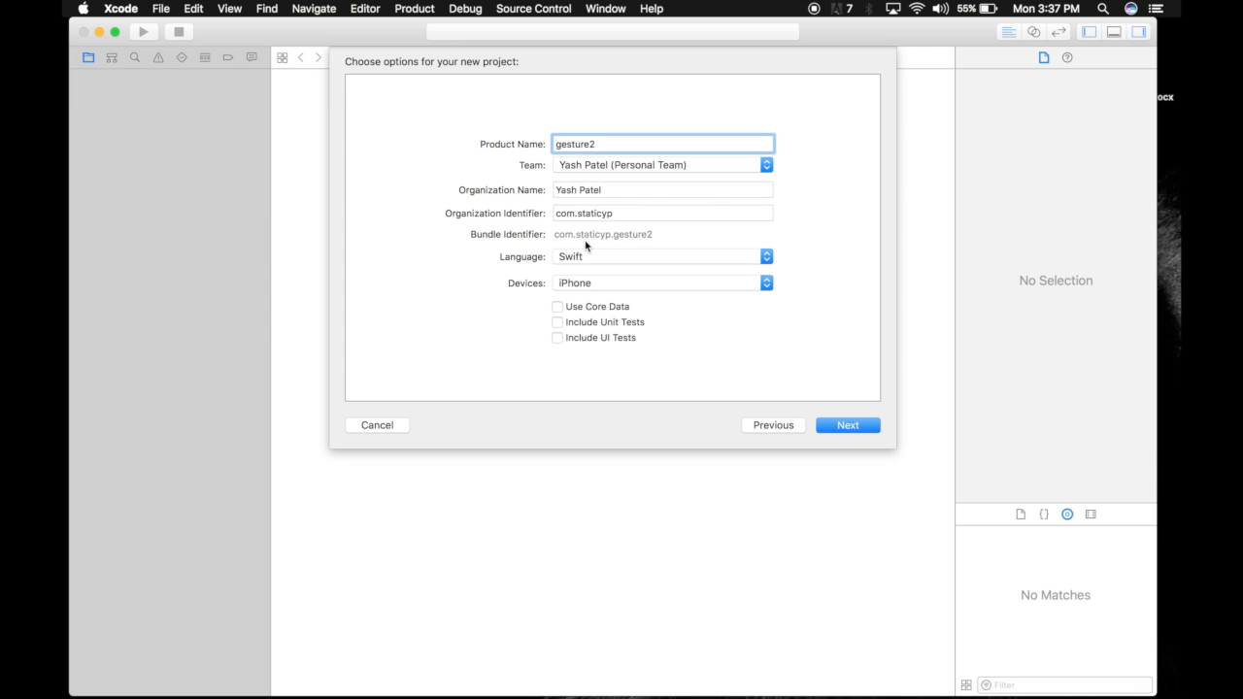
pyautogui.moveTo(670, 353)
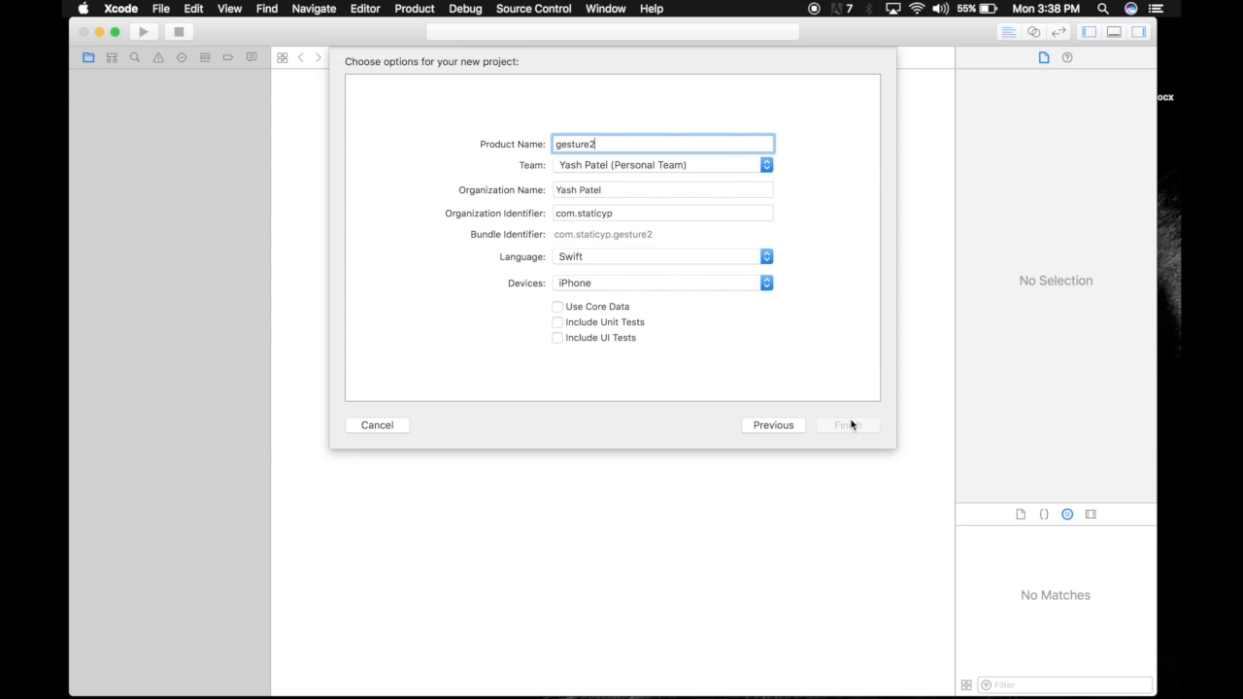
pyautogui.click(846, 423)
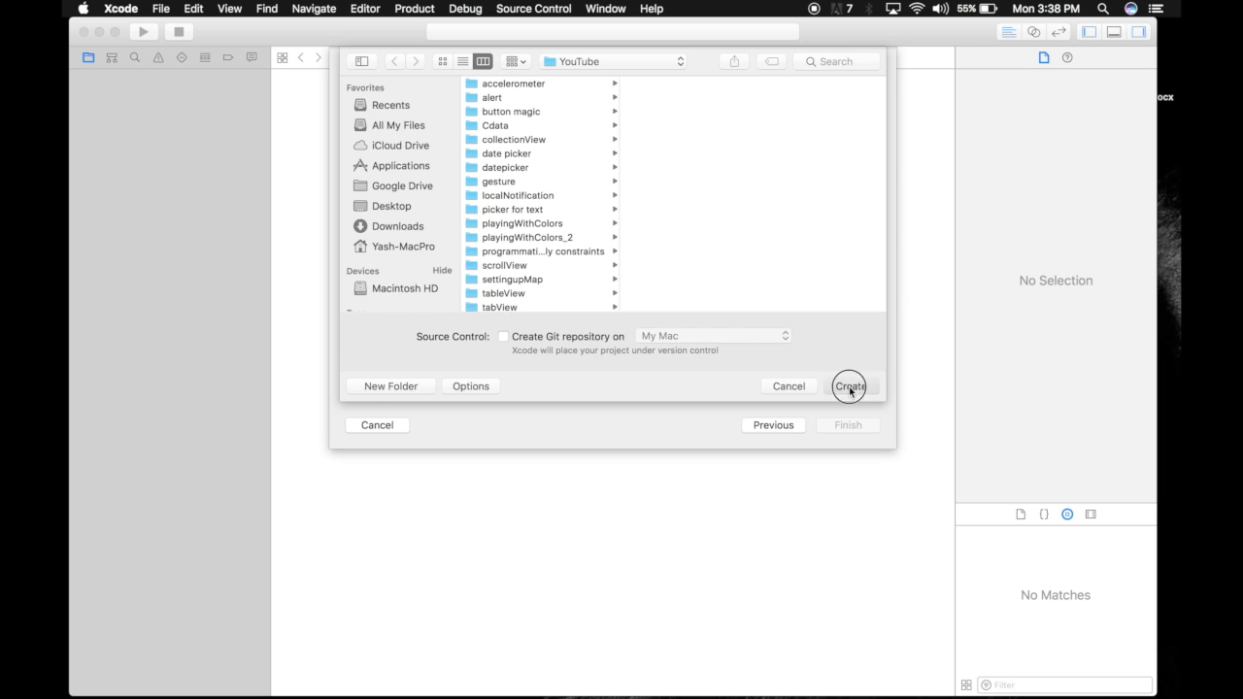
pyautogui.click(849, 385)
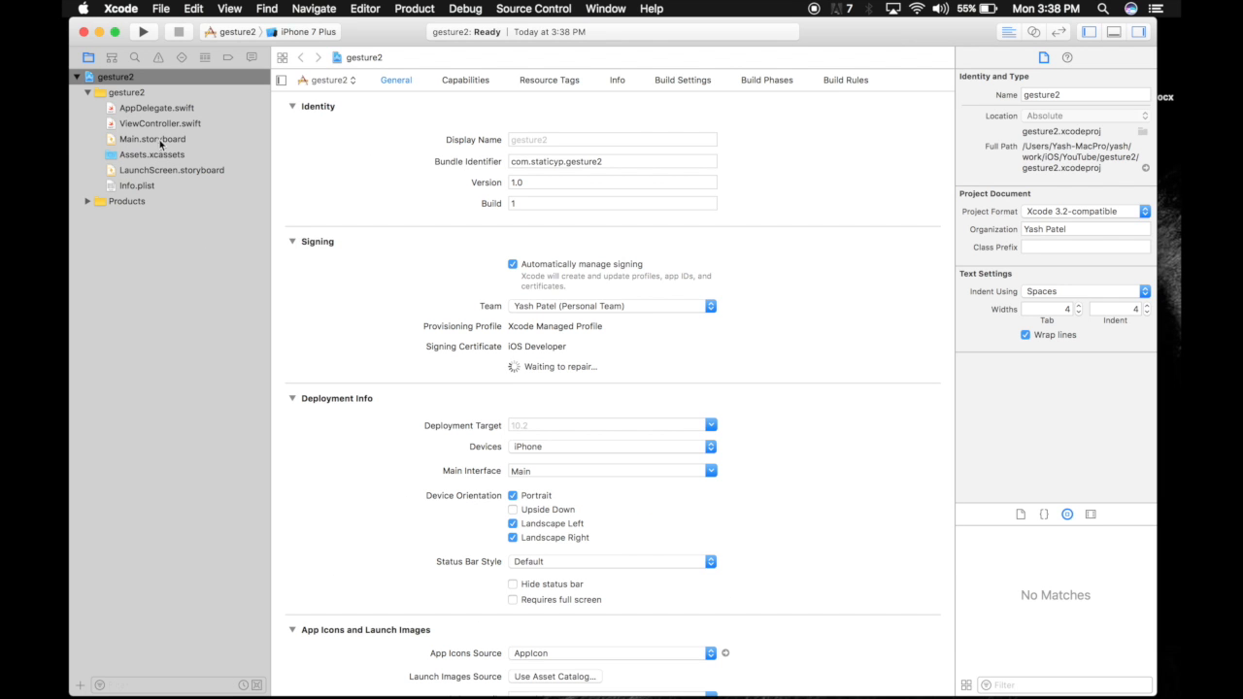
# - Open Main.storyboard and place two Swipe Gesture Recognizers onto the view controller's view
pyautogui.click(152, 140)
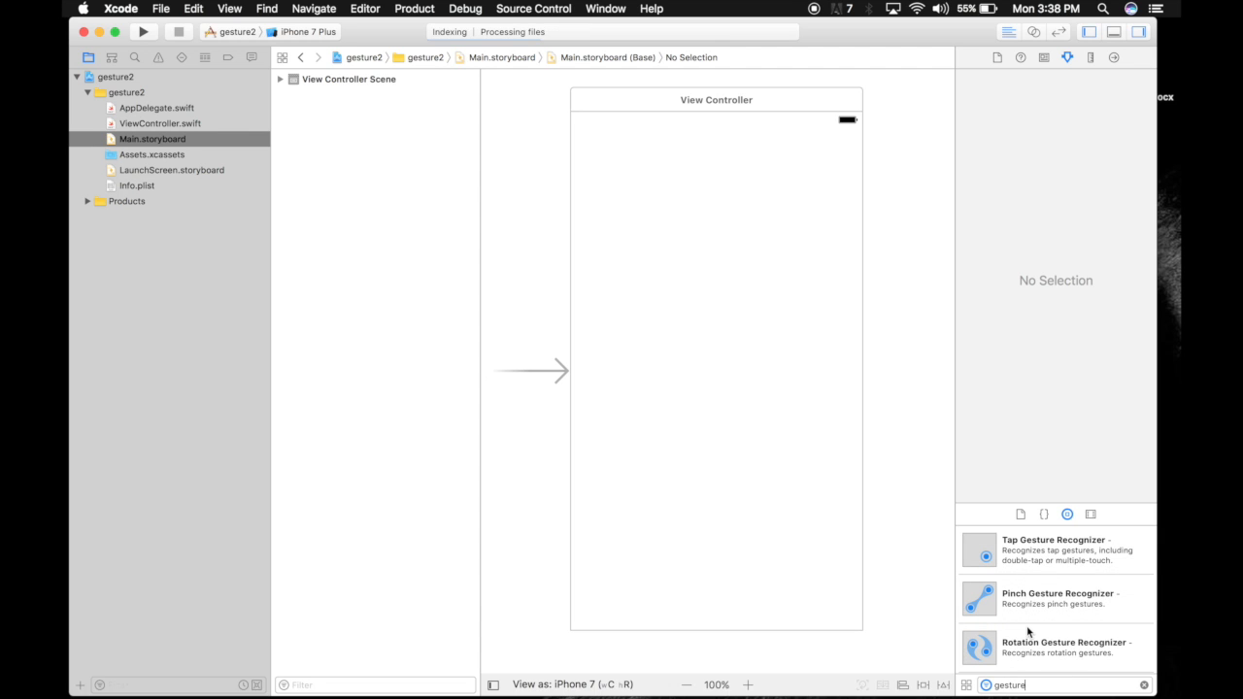
pyautogui.scroll(-3)
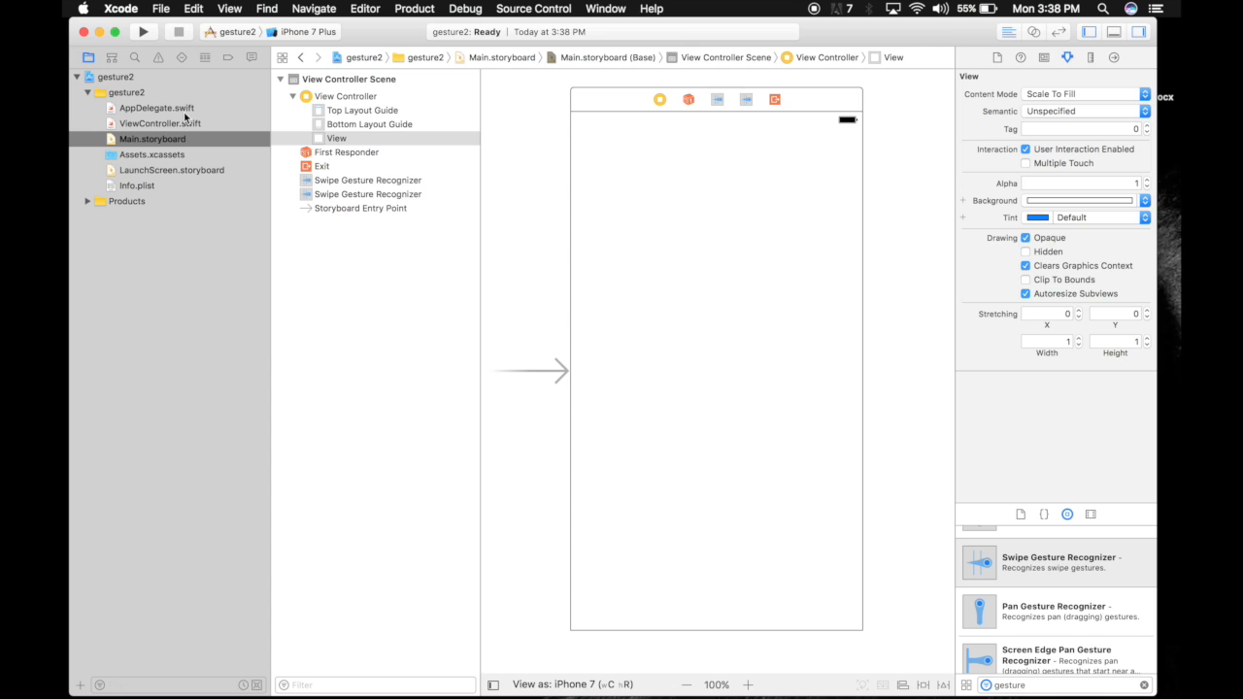
pyautogui.moveTo(490, 281)
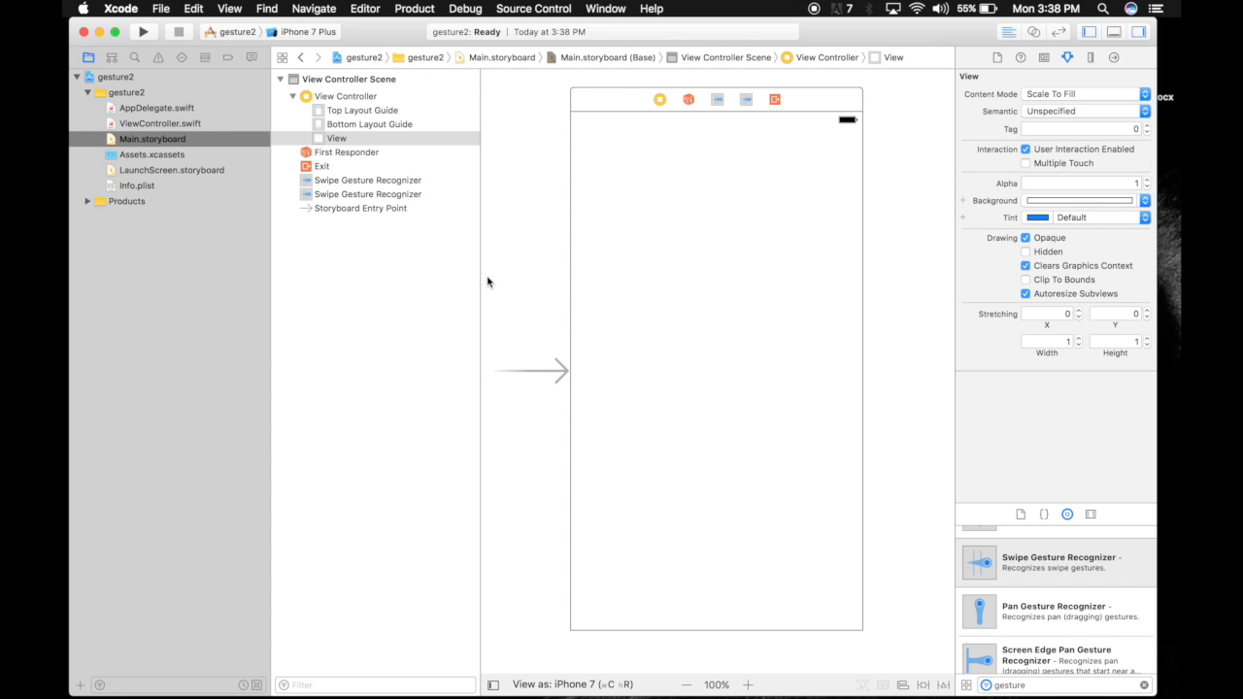
pyautogui.moveTo(520, 279)
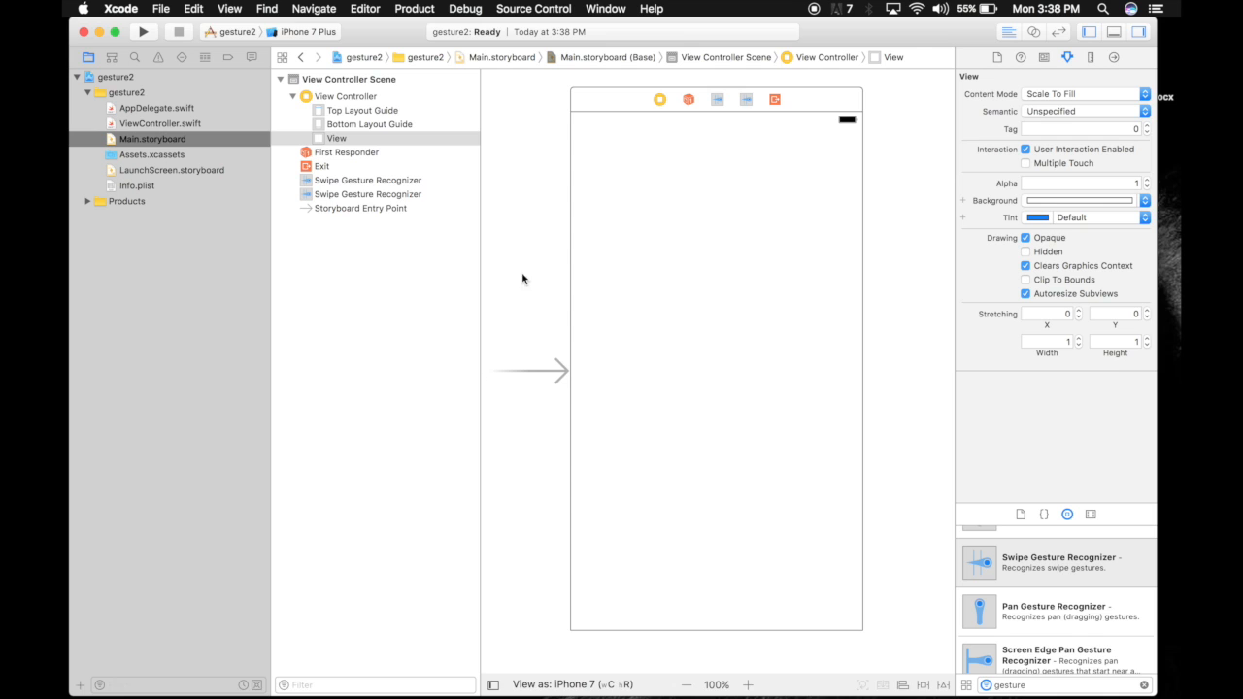
pyautogui.moveTo(357, 303)
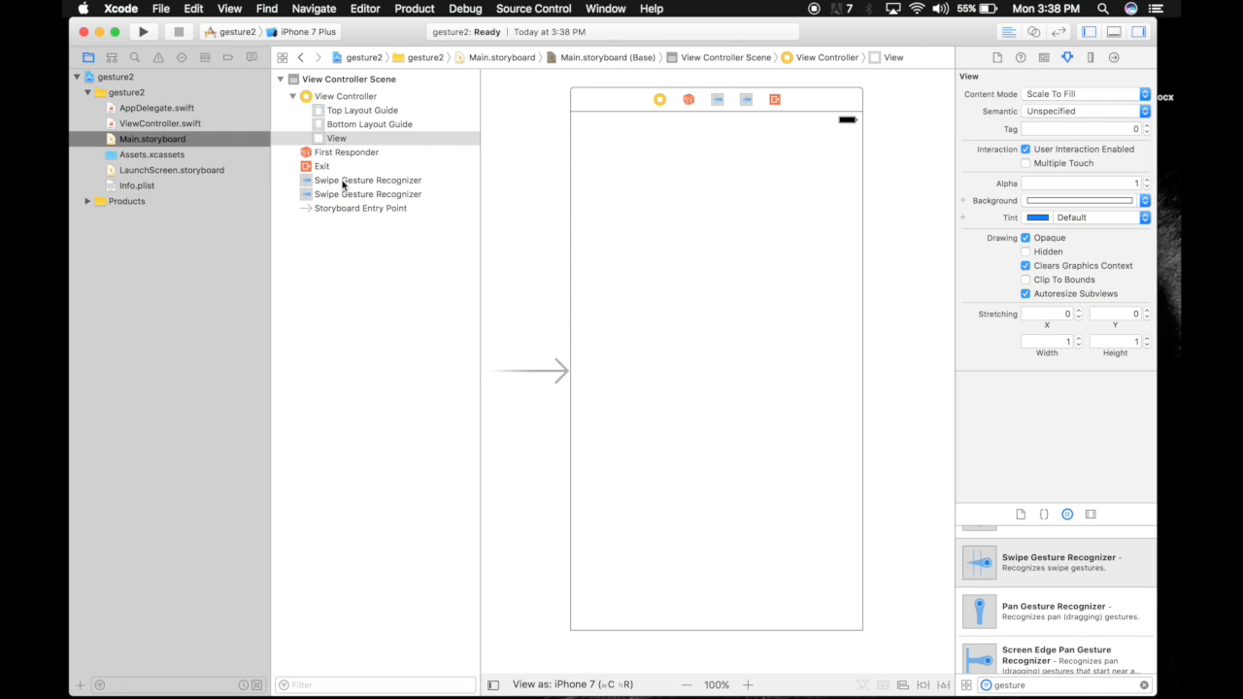
# - Set the first recognizer's Swipe direction to Left and bring up the Assistant Editor
pyautogui.click(369, 179)
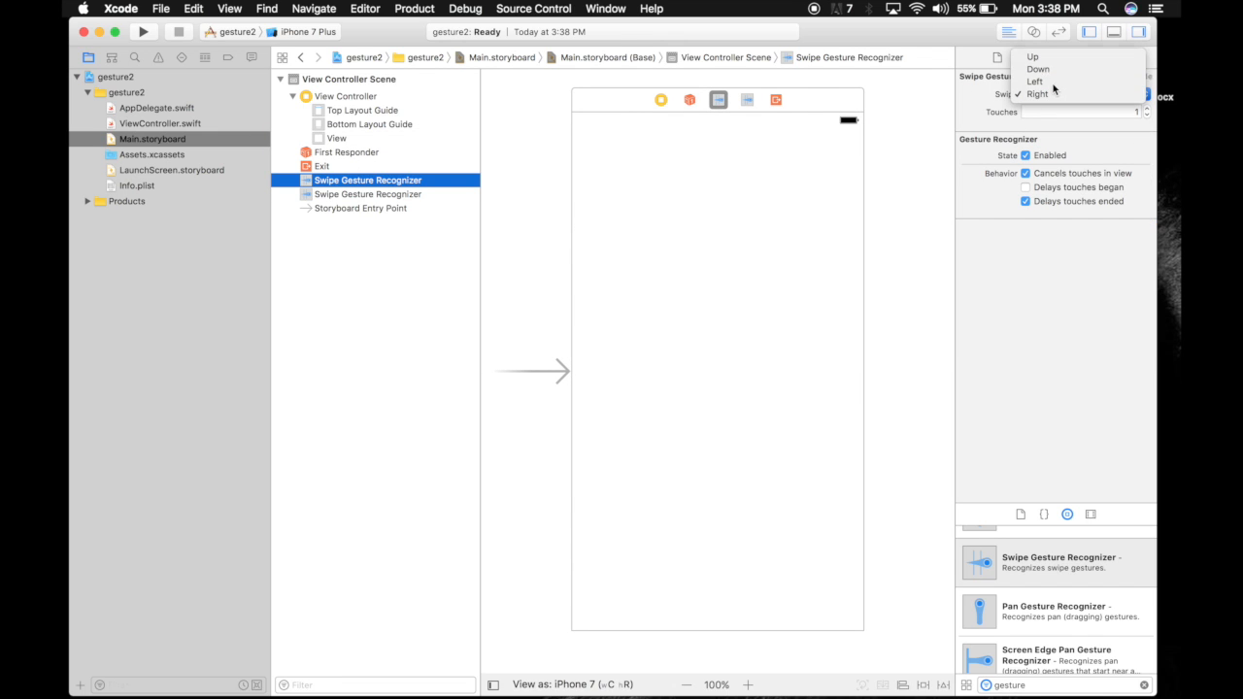
pyautogui.click(1033, 82)
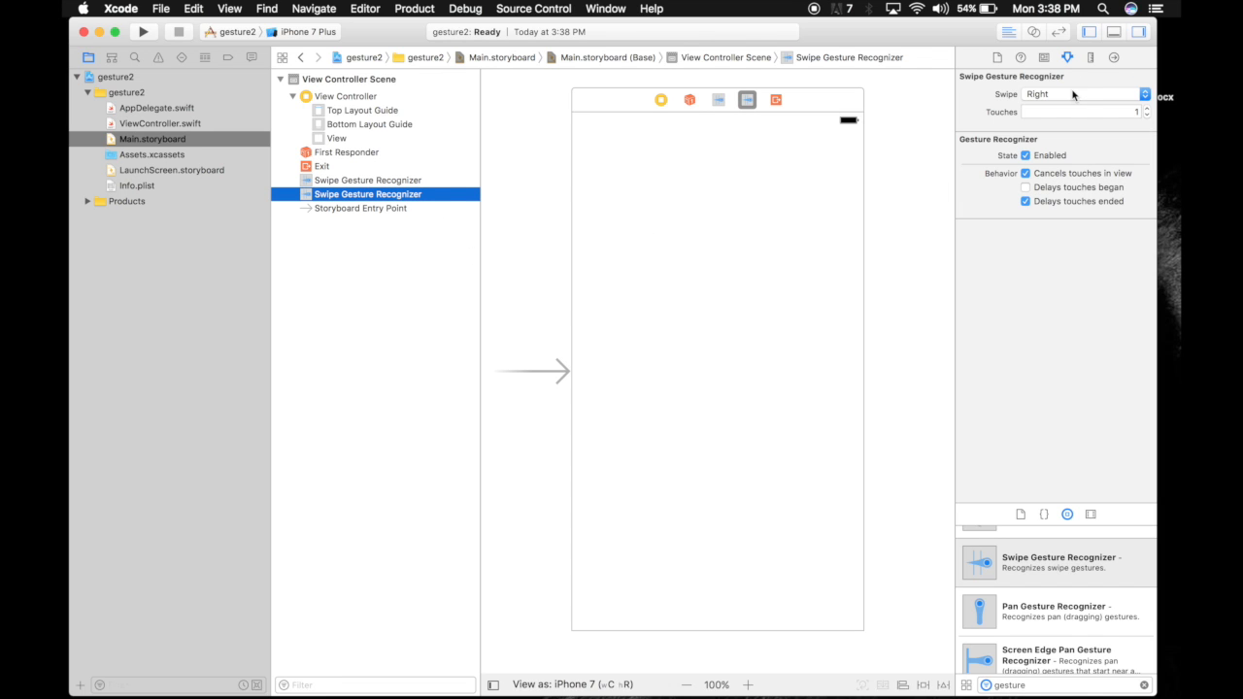
pyautogui.click(1025, 173)
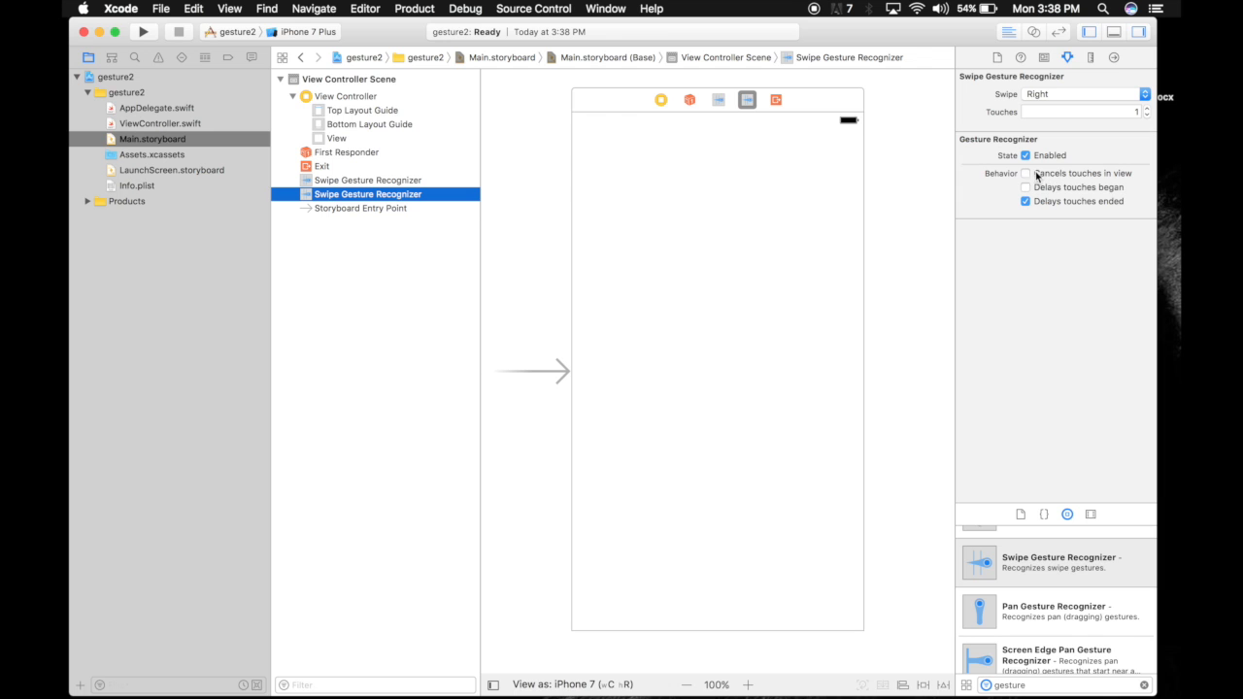
pyautogui.moveTo(588, 132)
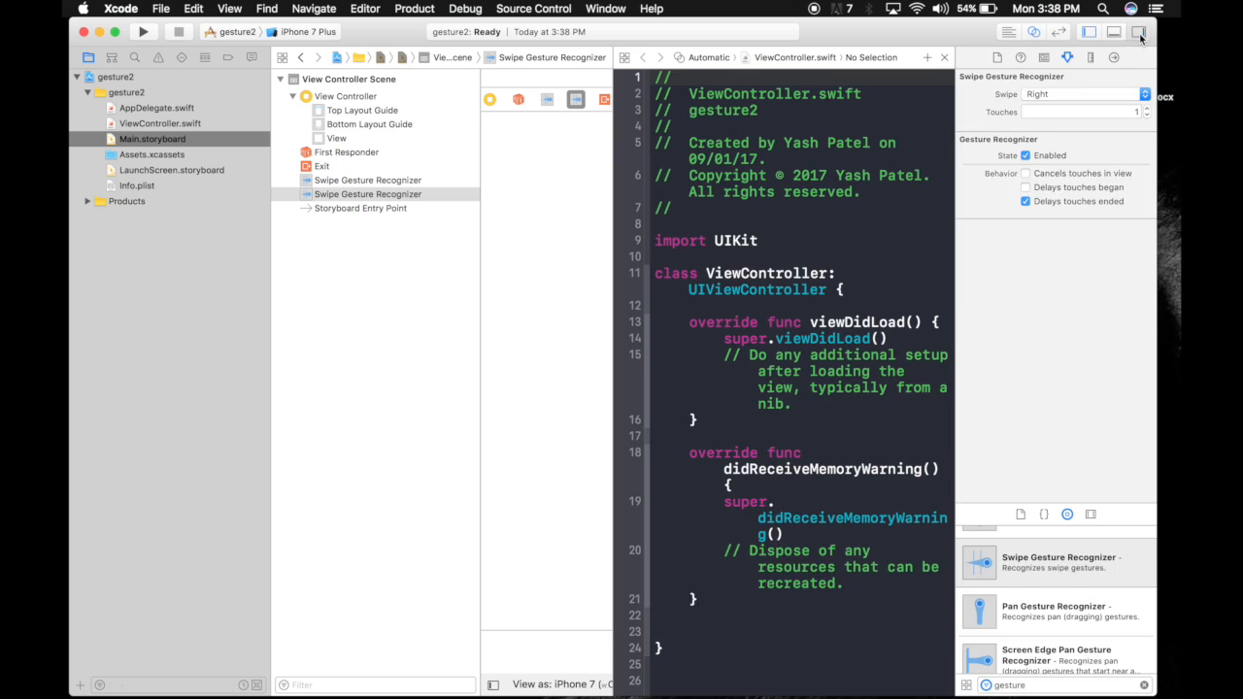
# - Wire the first recognizer to a new leftSwipe action with a UISwipeGestureRecognizer sender
pyautogui.click(1138, 31)
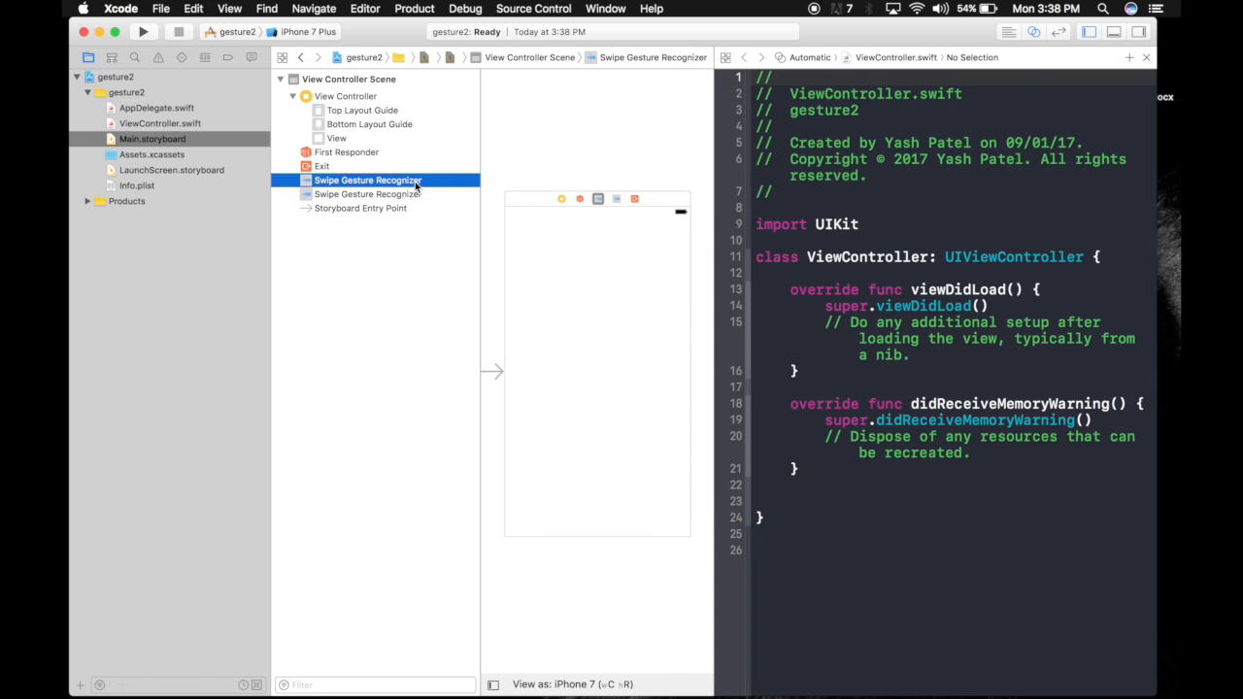
pyautogui.moveTo(367, 178); pyautogui.dragTo(800, 476)
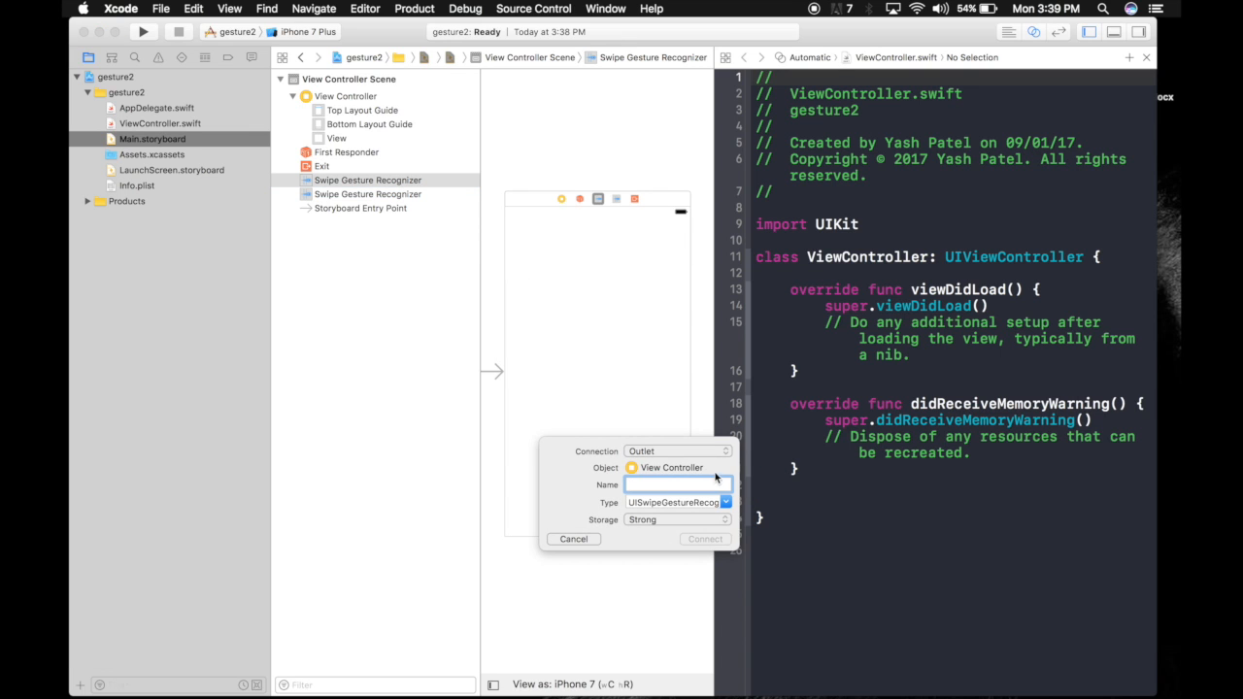
pyautogui.click(677, 451)
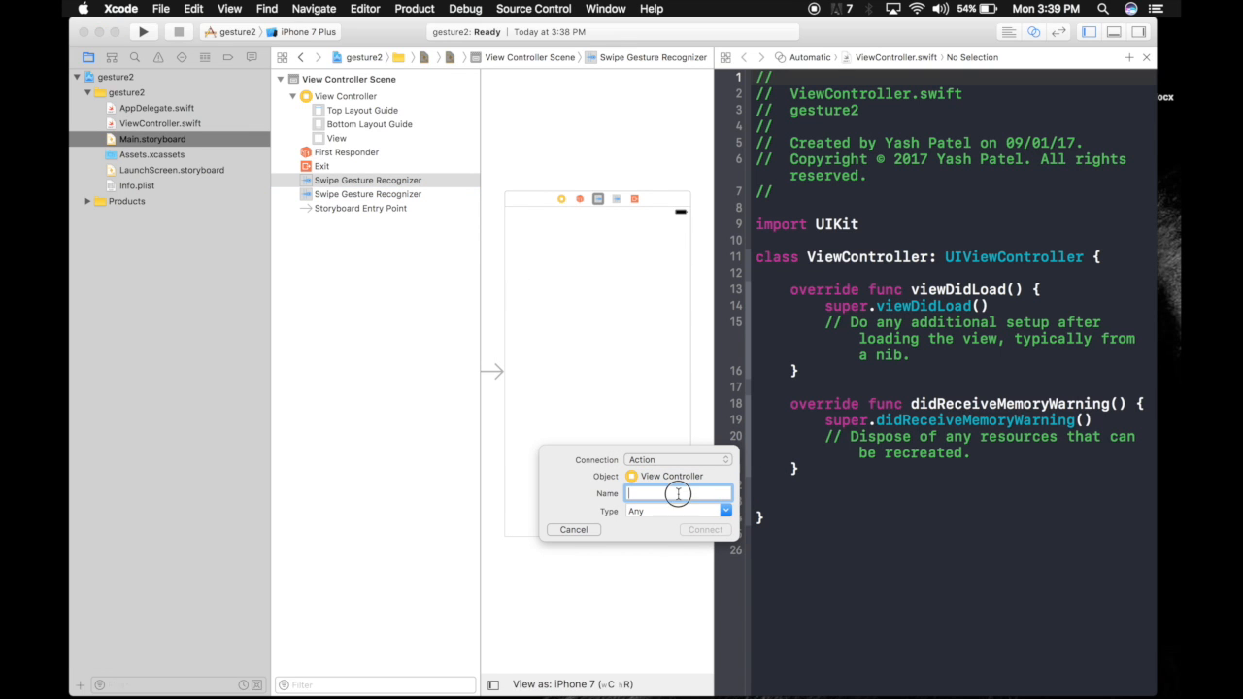
pyautogui.write('left')
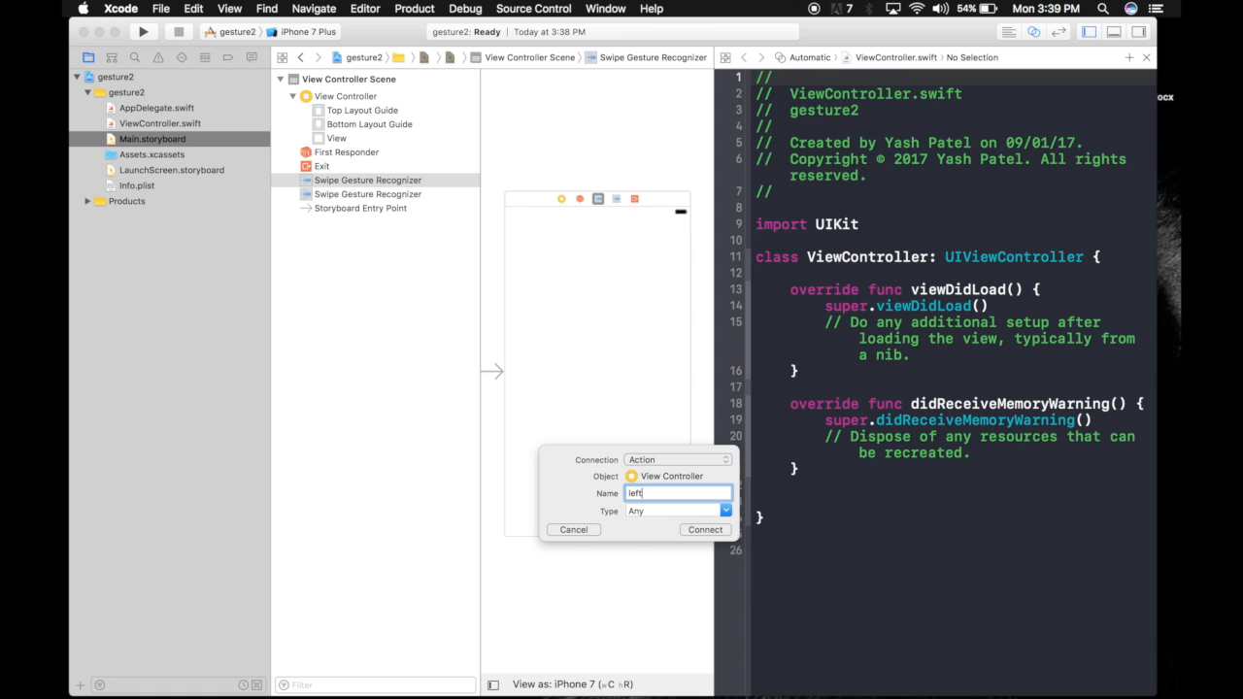
pyautogui.write('Sw')
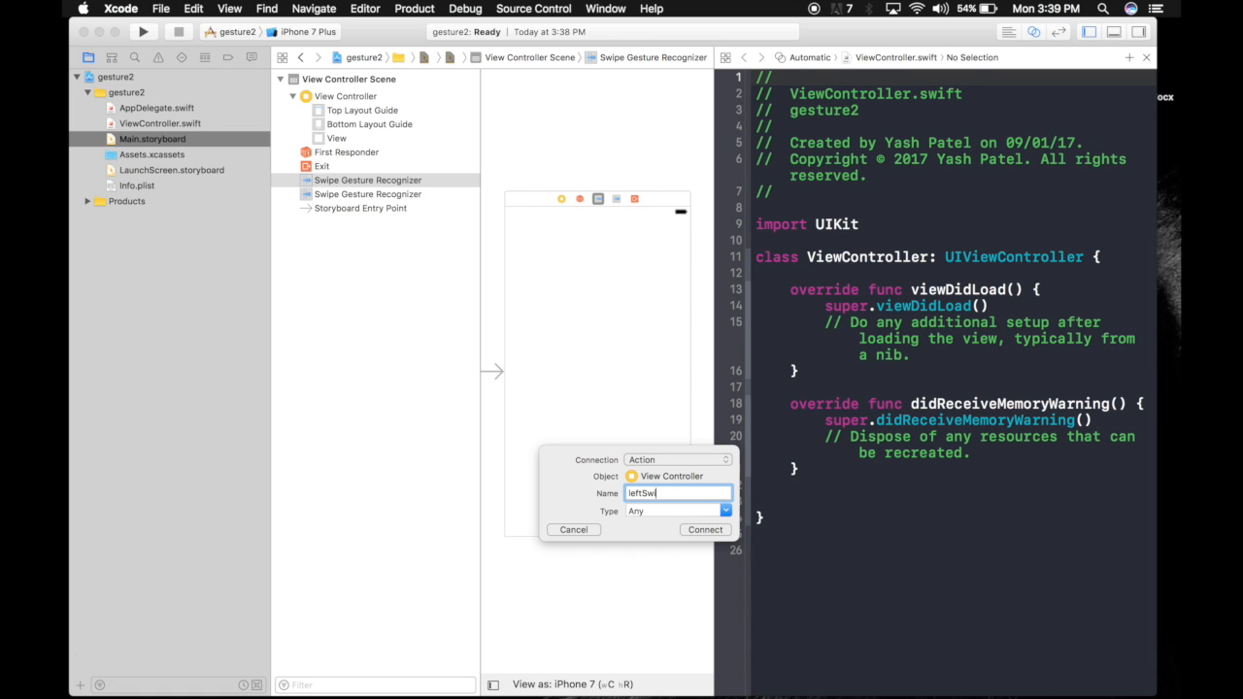
pyautogui.write('ipe')
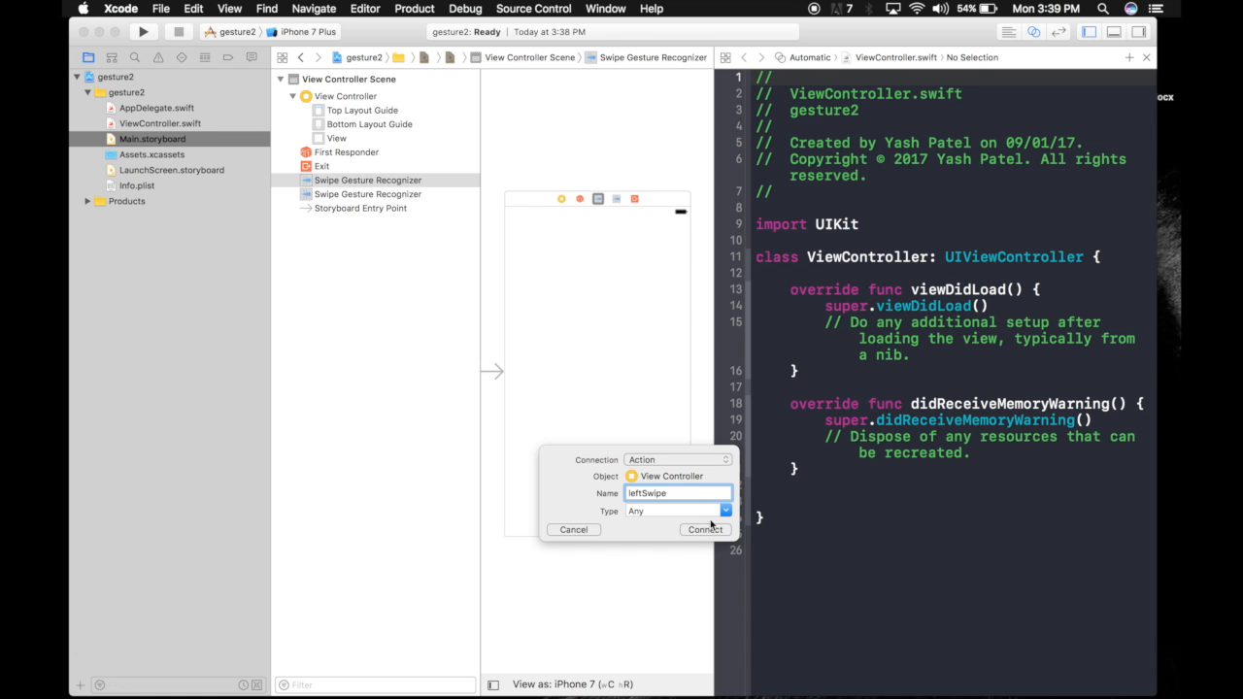
pyautogui.click(726, 511)
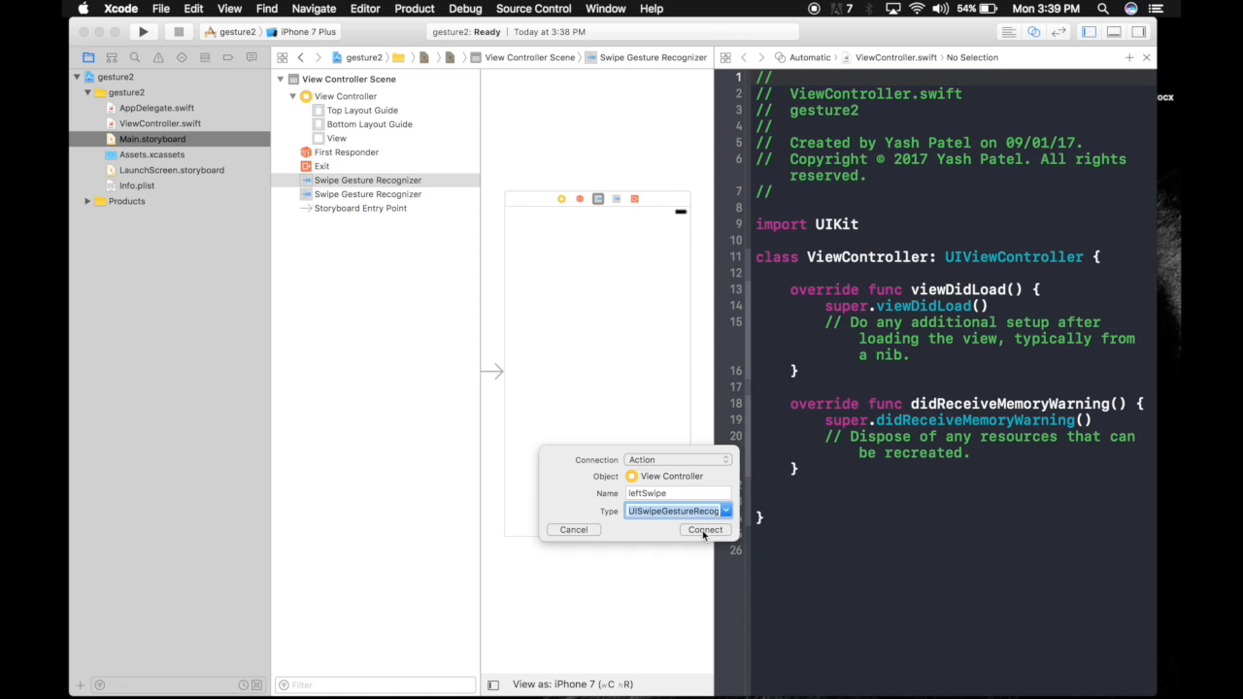
pyautogui.click(703, 528)
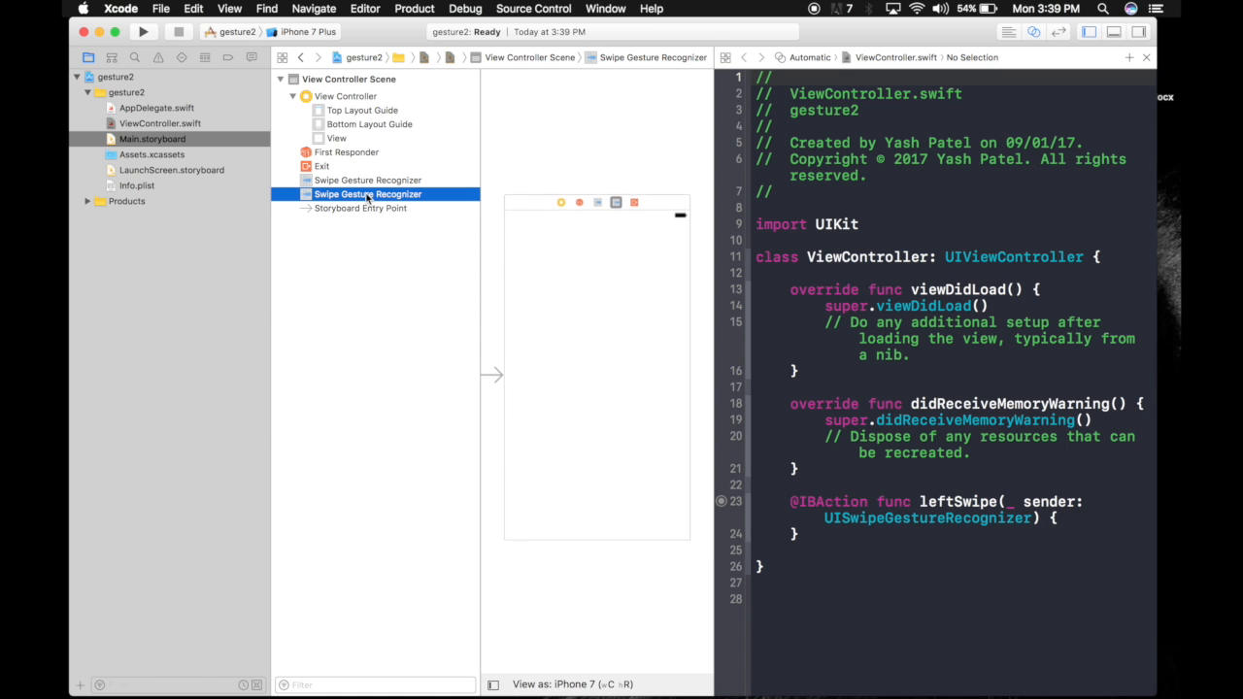
# - Wire the second recognizer to a new rightSwipe action in ViewController.swift
pyautogui.moveTo(369, 194); pyautogui.dragTo(801, 582)
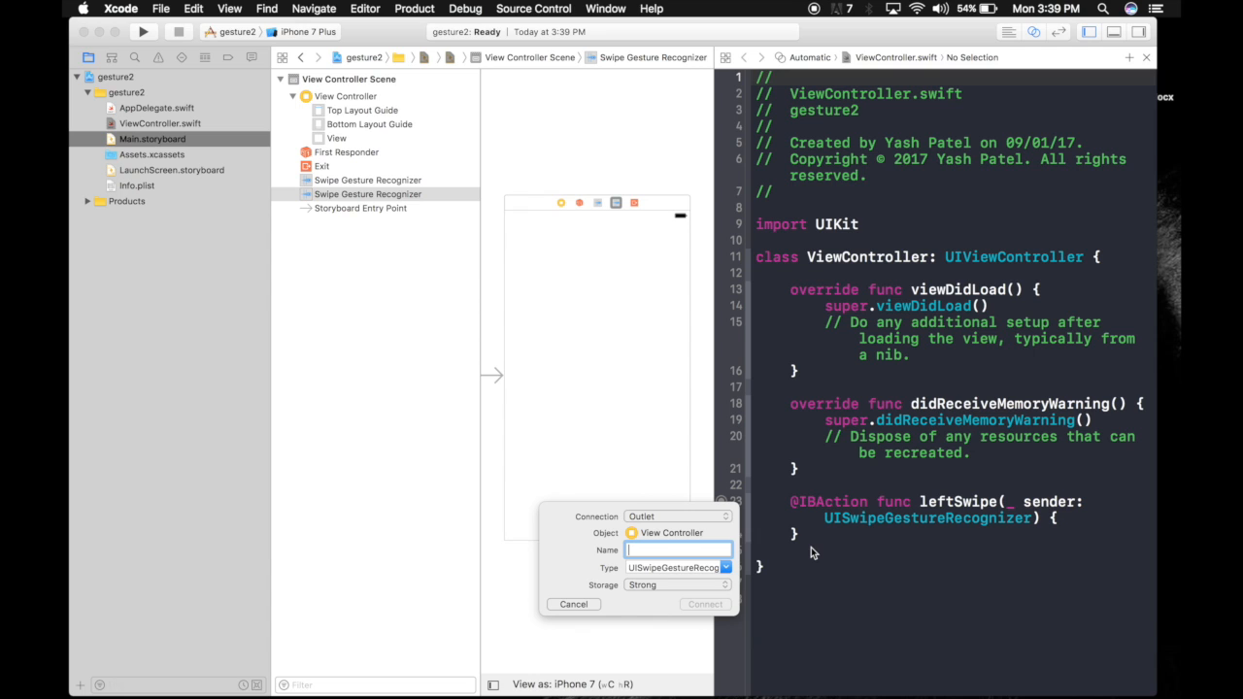
pyautogui.write('rightSwipe')
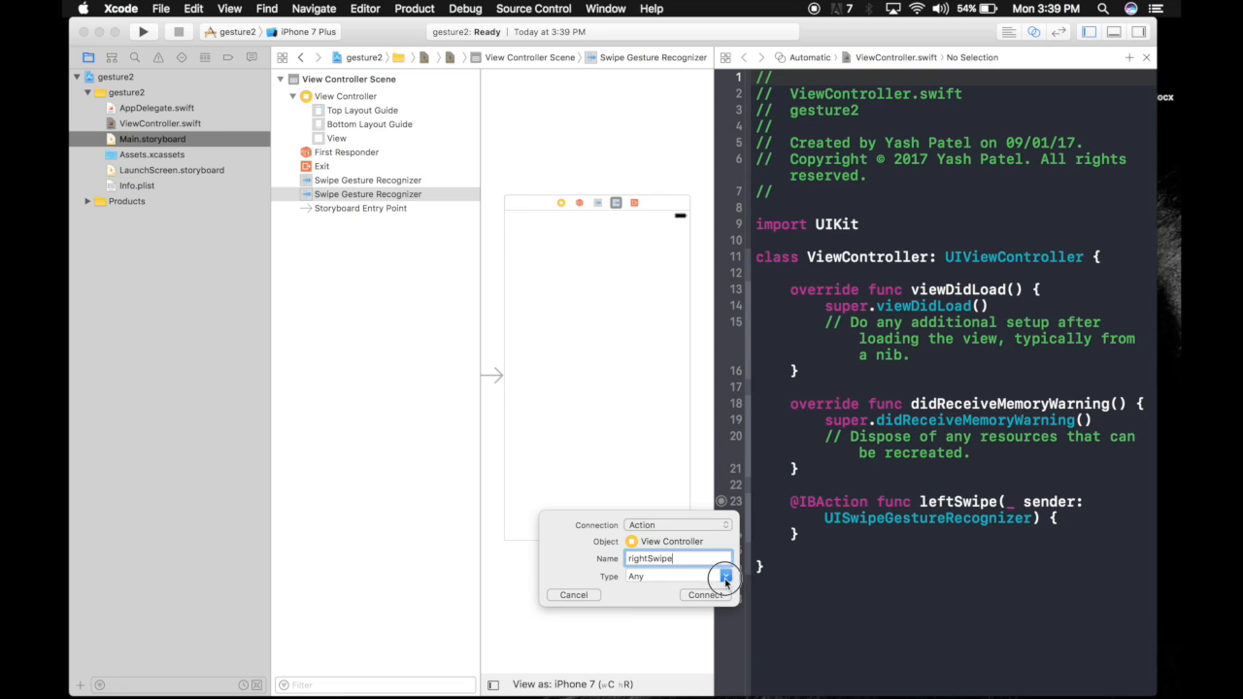
pyautogui.click(705, 595)
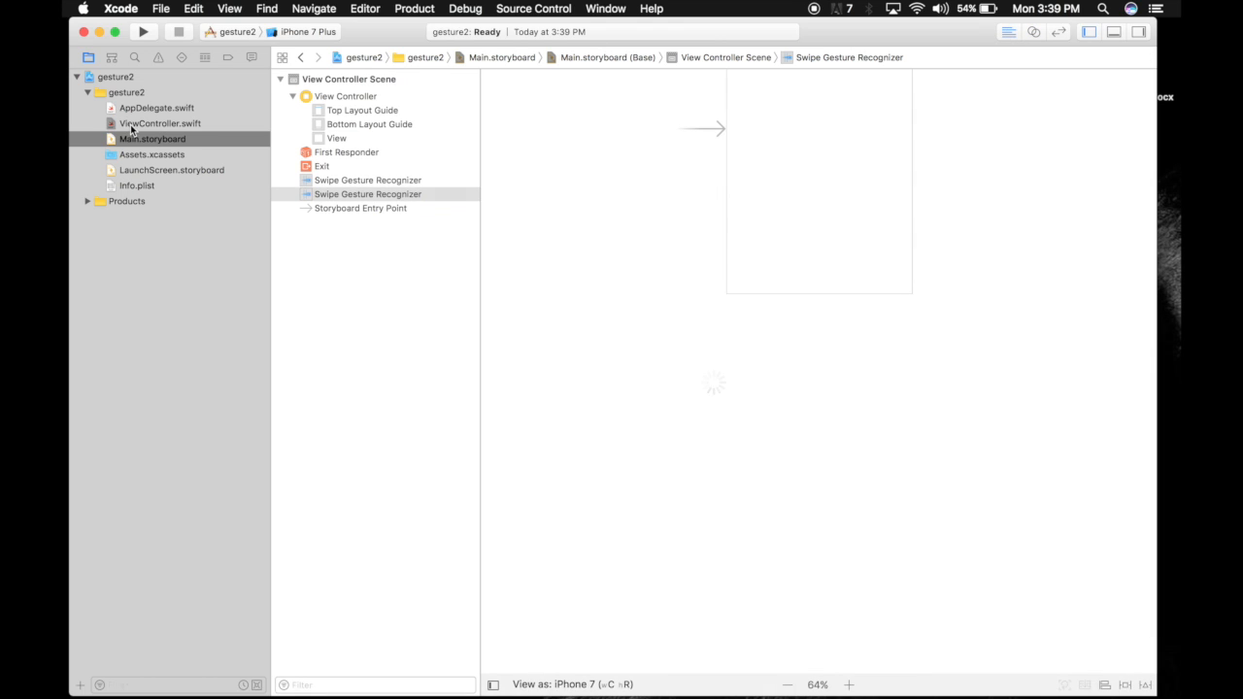
# - In leftSwipe, add self.view.backgroundColor = UIColor.blue
pyautogui.click(160, 124)
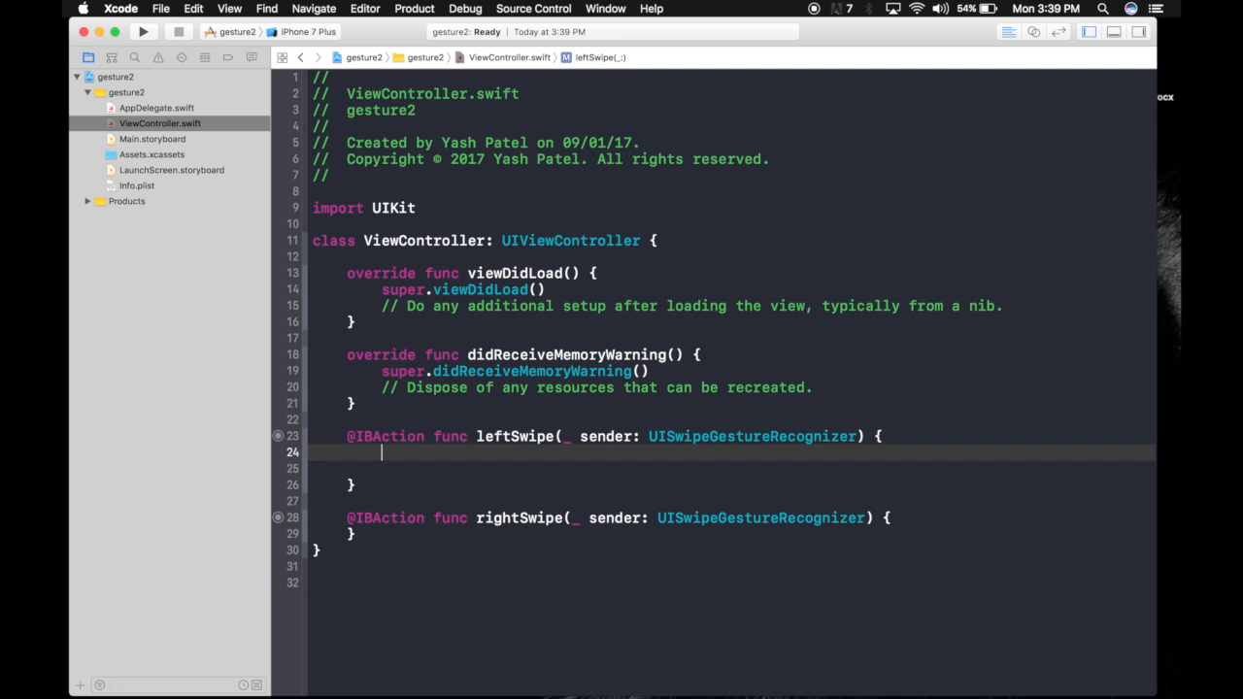
pyautogui.write('s')
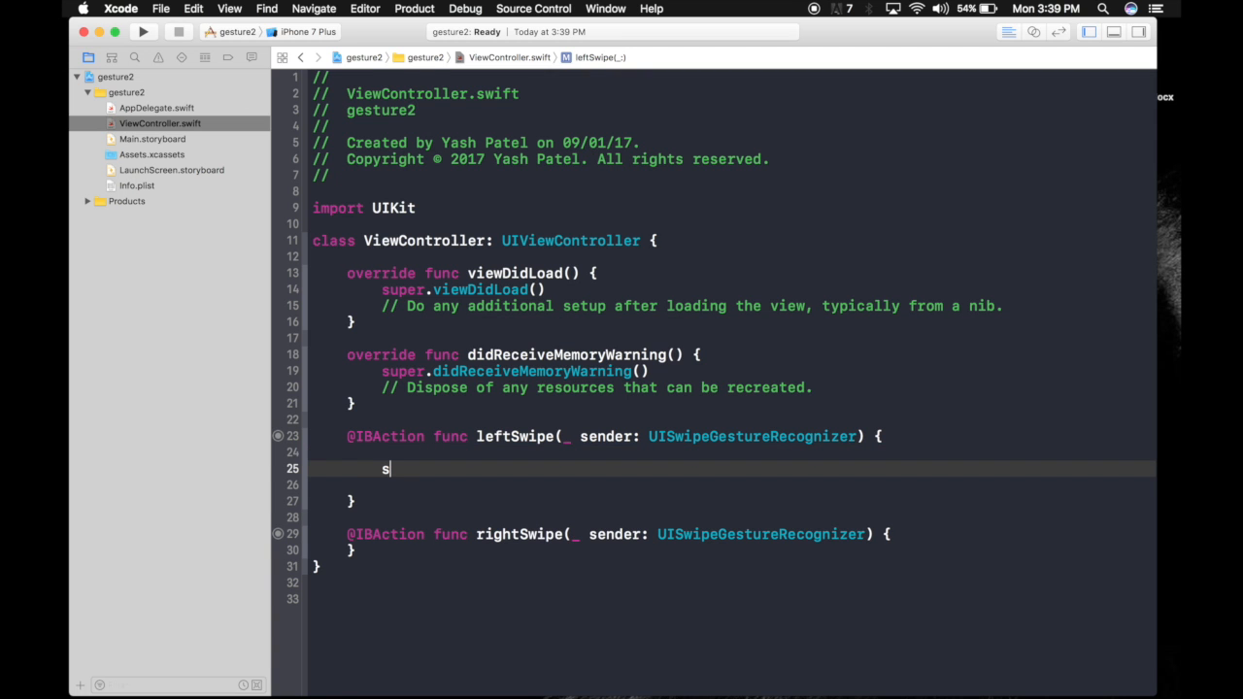
pyautogui.write('elf')
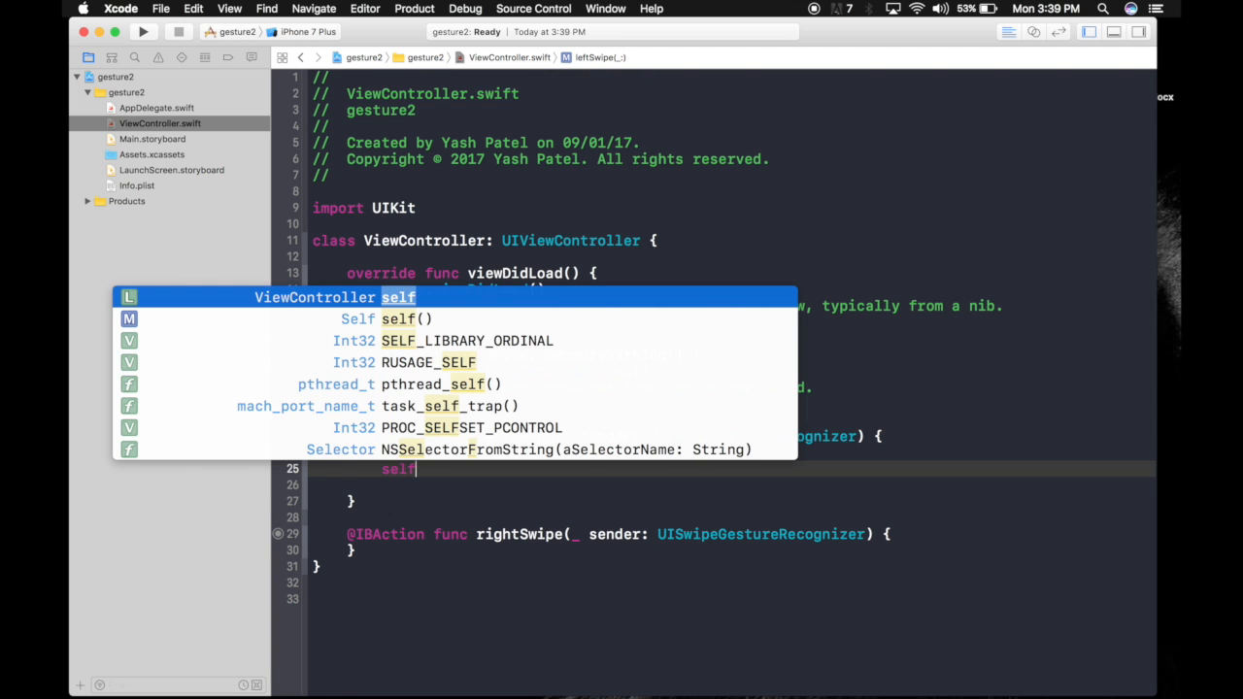
pyautogui.write('.view.')
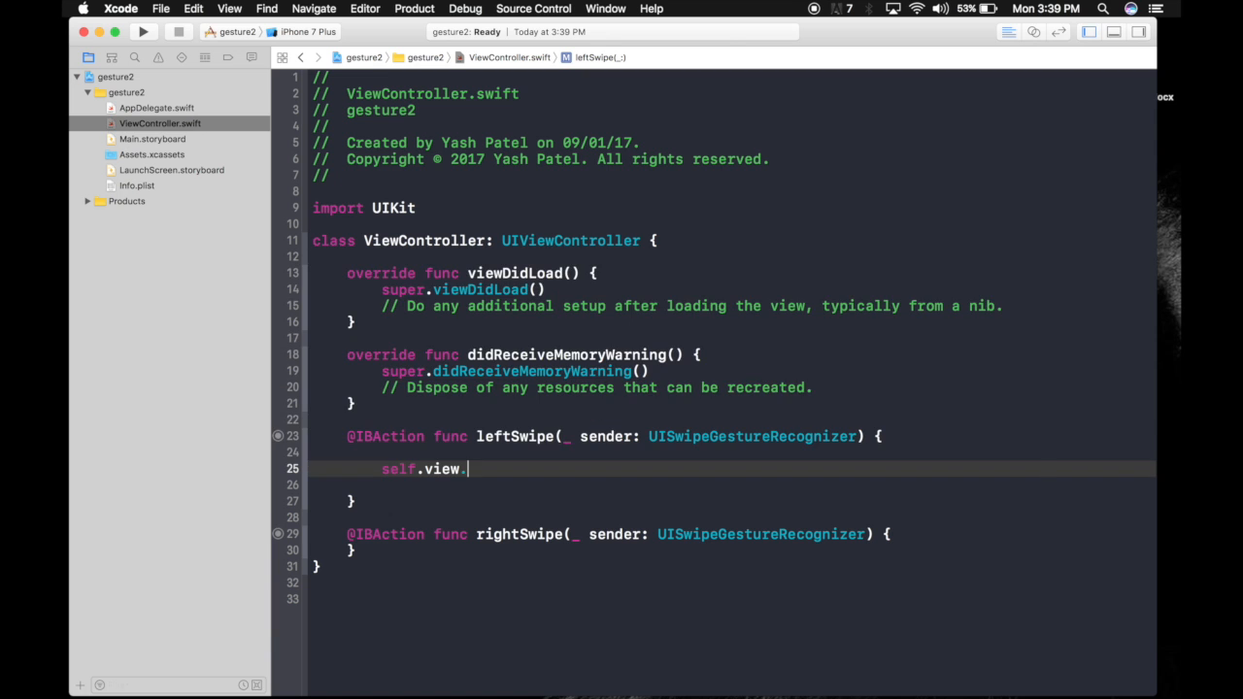
pyautogui.write('backgroundColor')
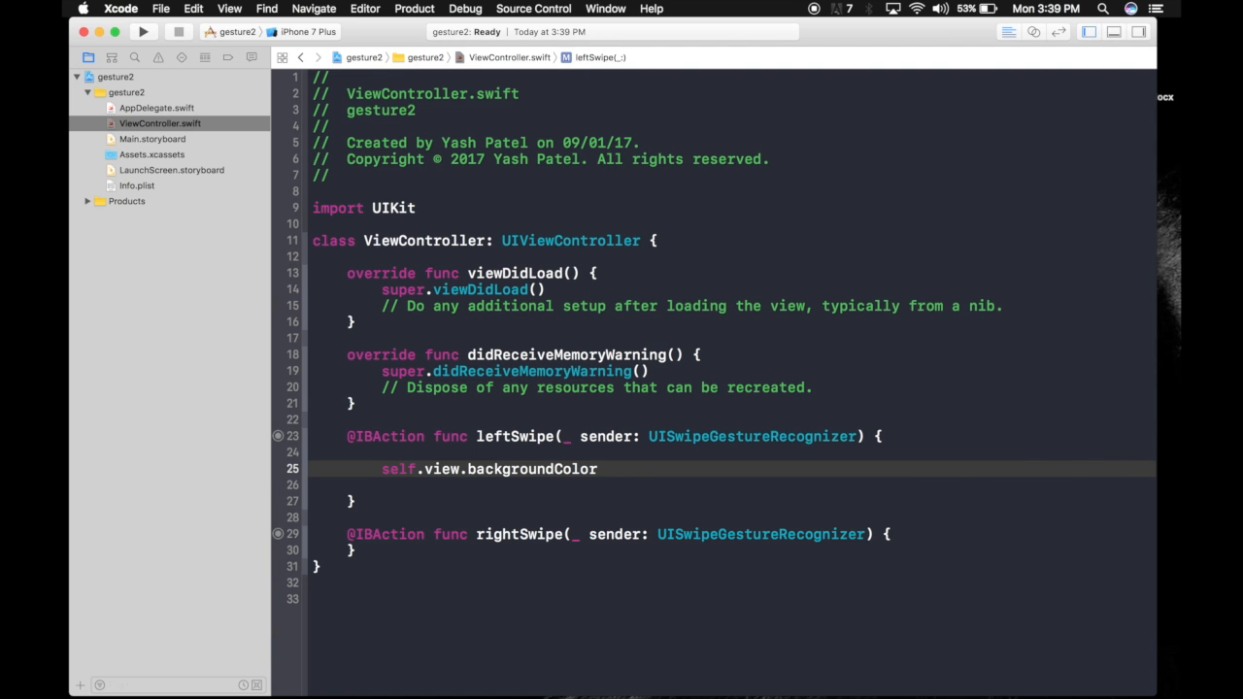
pyautogui.write('= UIColor')
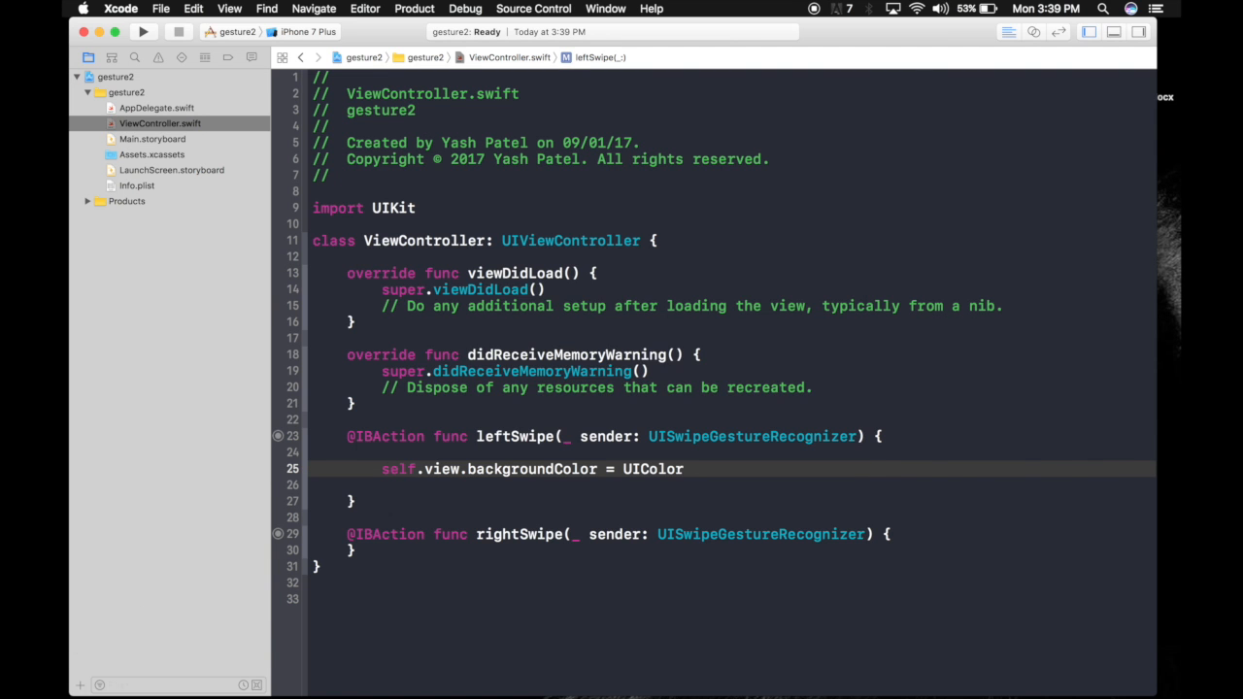
pyautogui.write('.blue')
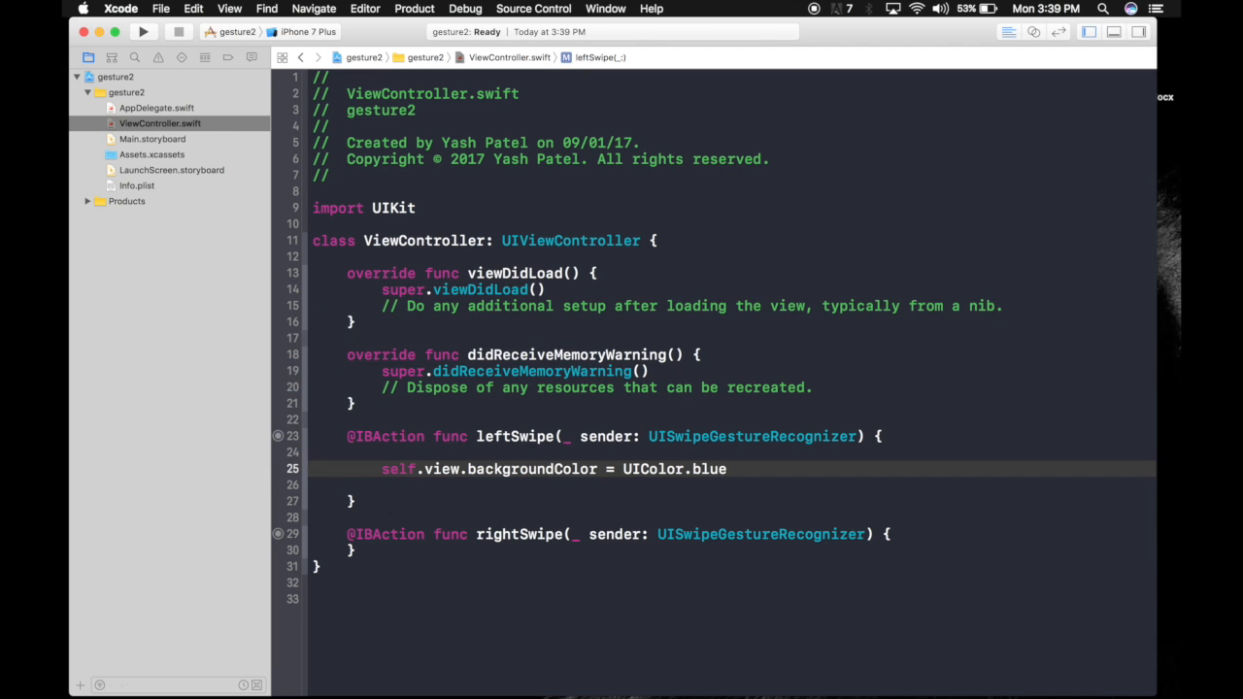
pyautogui.click(726, 468)
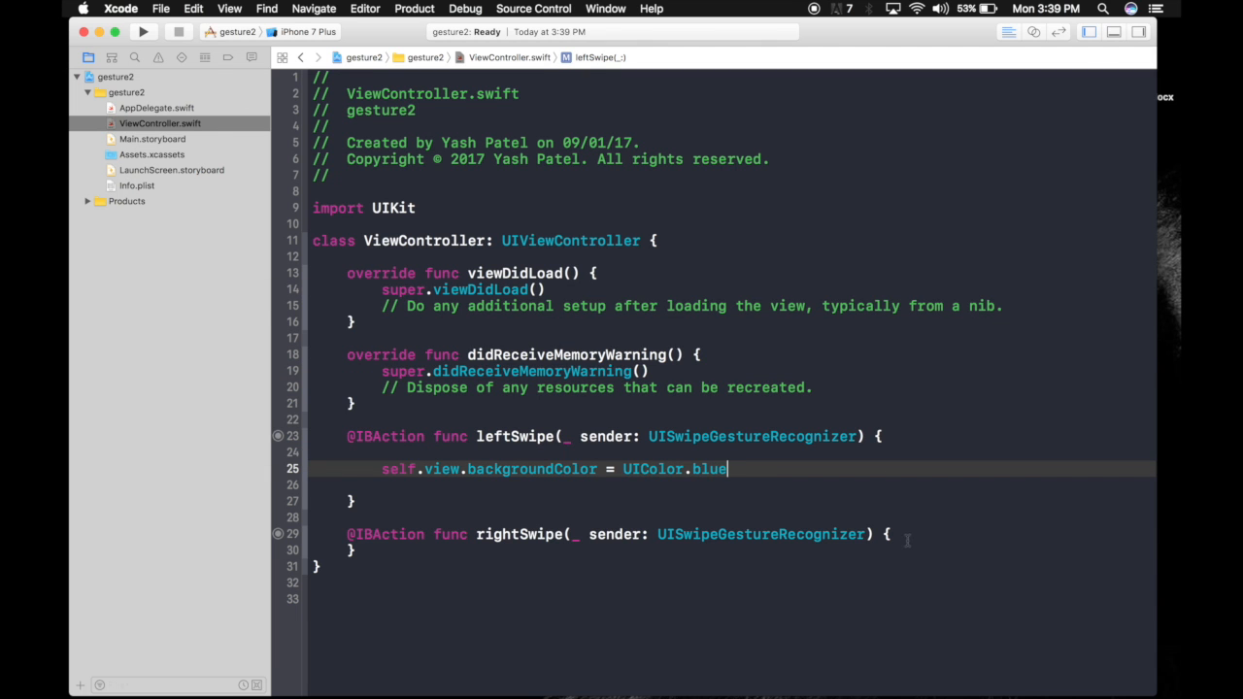
# - In rightSwipe, add self.view.backgroundColor = UIColor.yellow
pyautogui.write('sel')
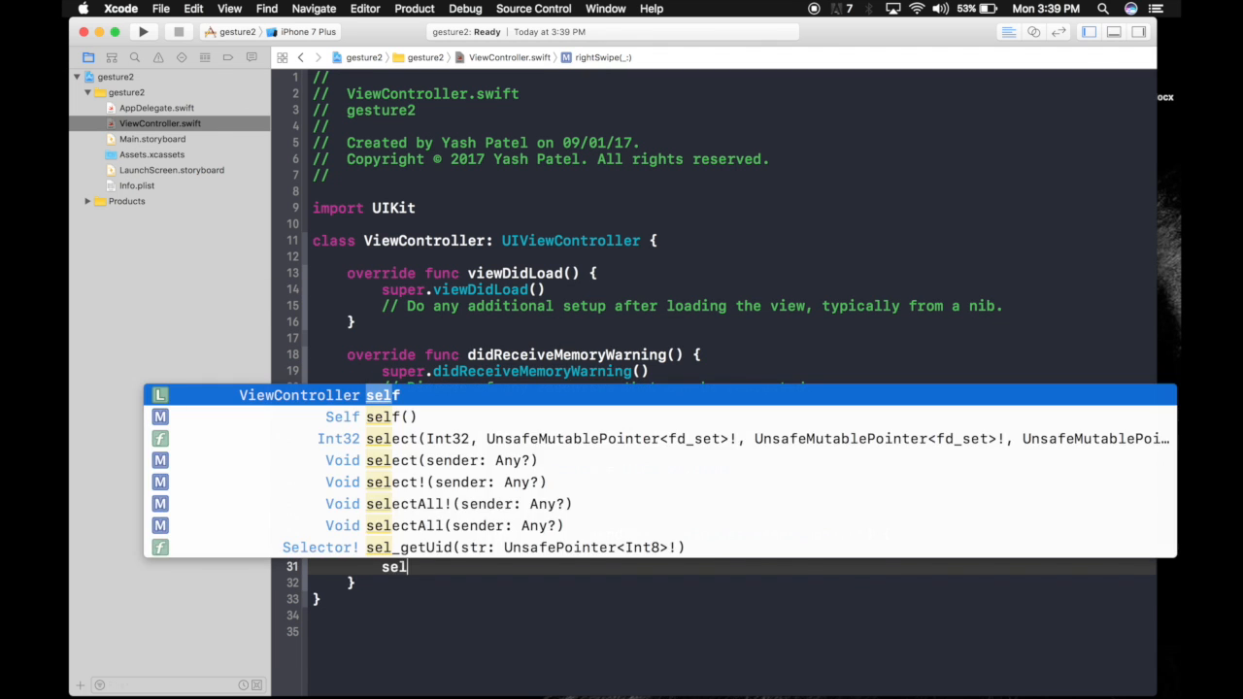
pyautogui.write('self.view.backgroundColor = U')
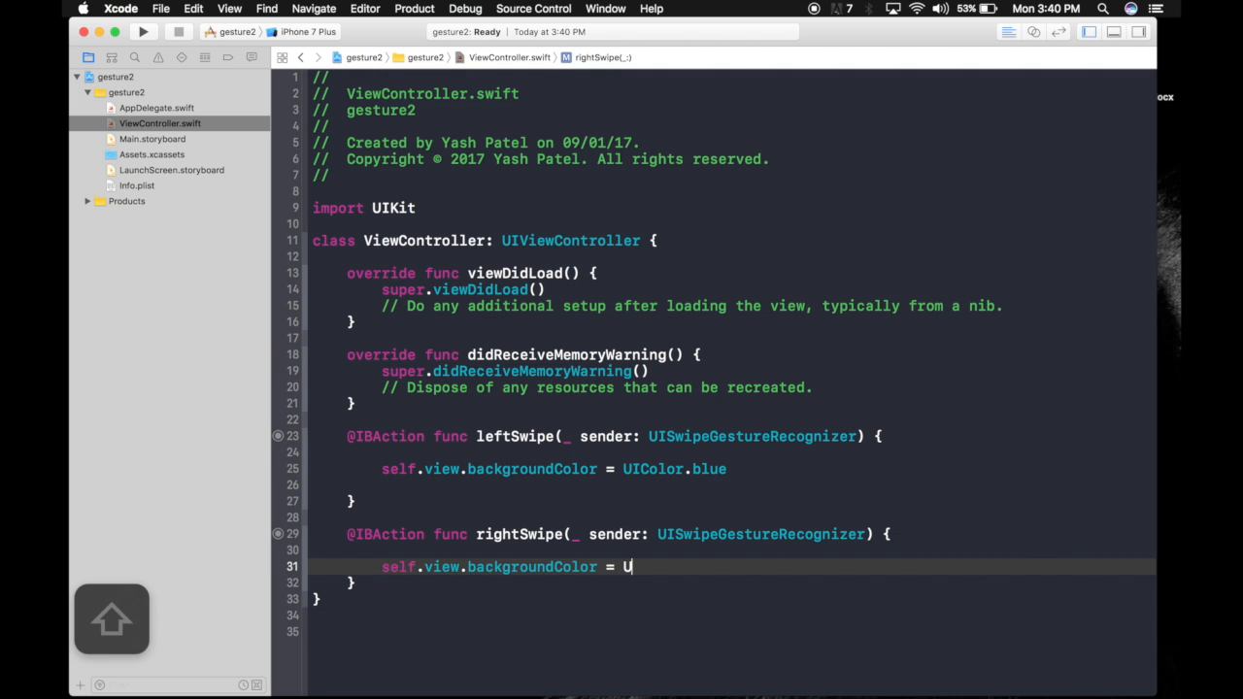
pyautogui.write('IColor.yellow')
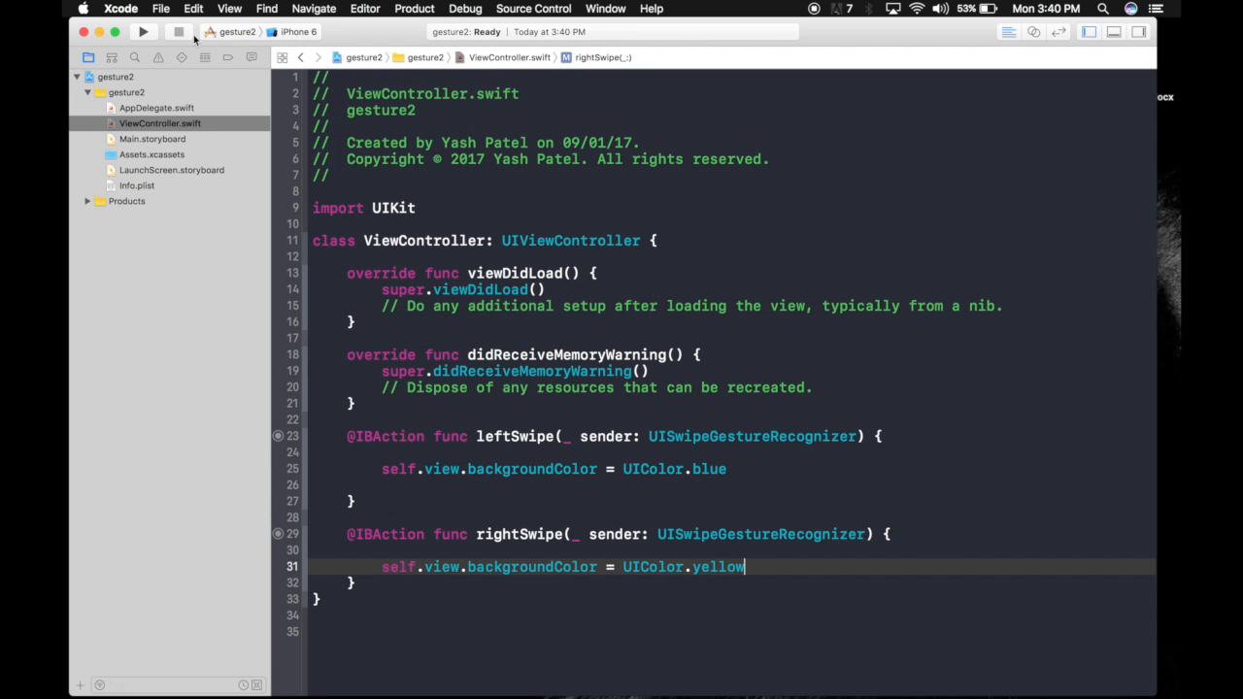
# - Run the app in the iPhone Simulator and swipe to see the screen turn blue, then yellow
pyautogui.click(143, 31)
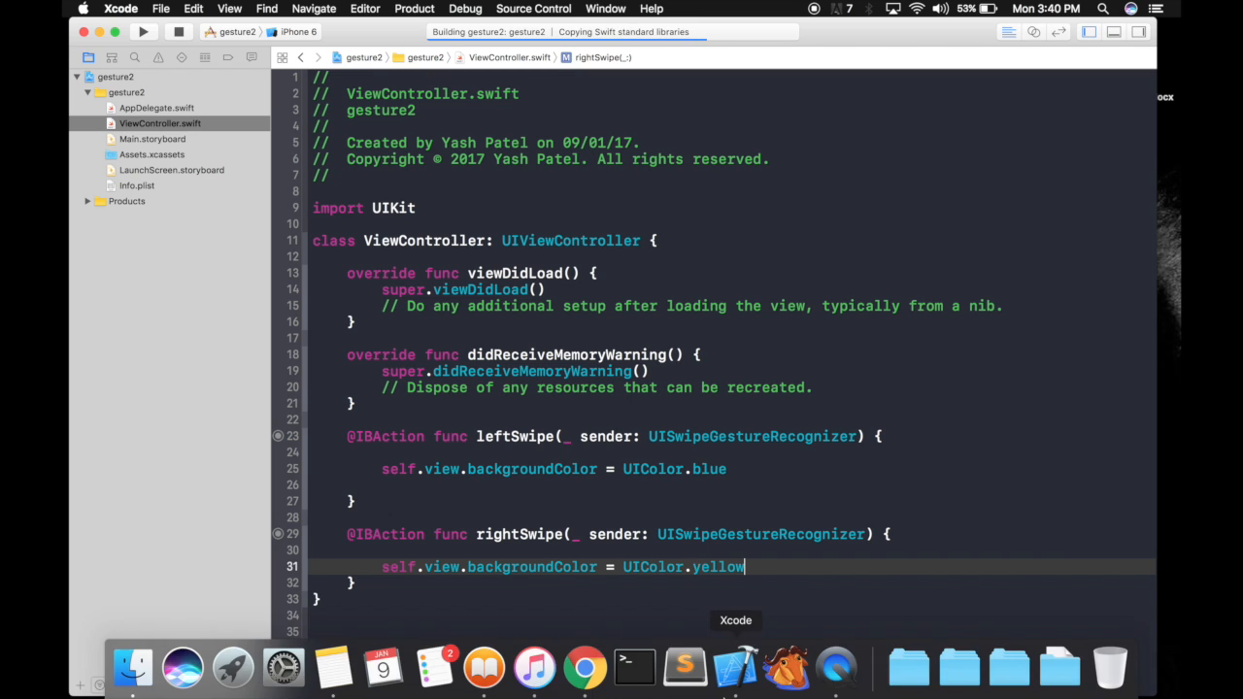
pyautogui.click(143, 31)
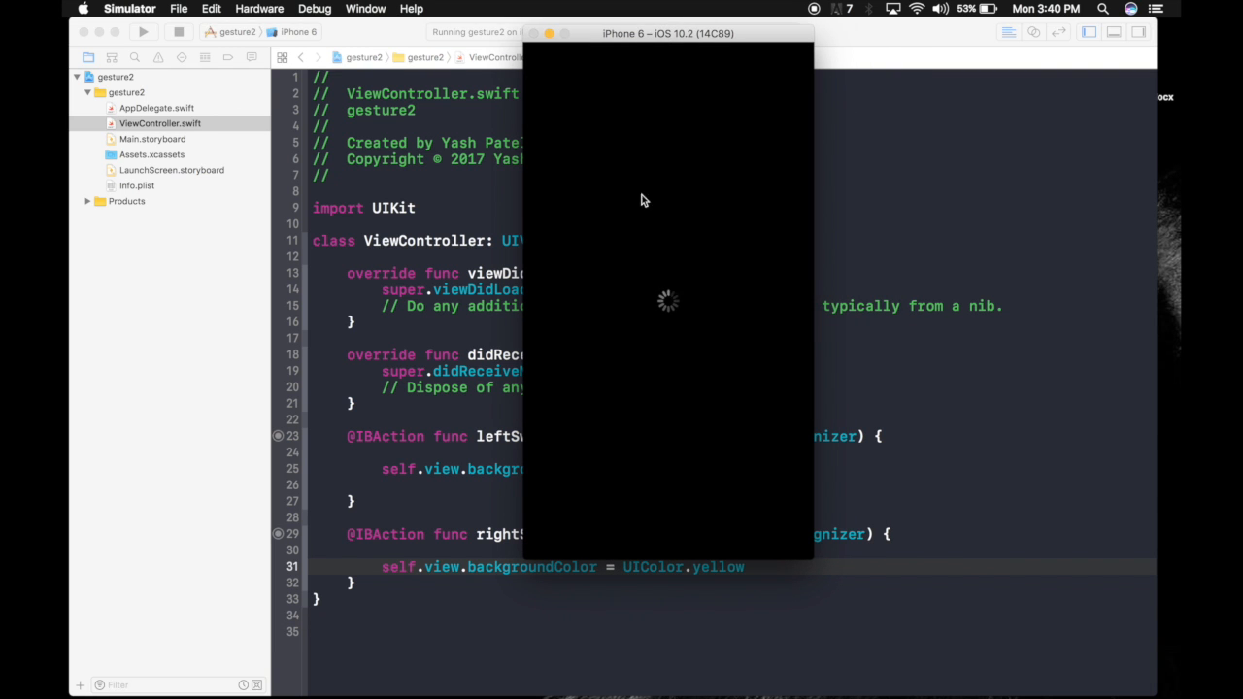
pyautogui.moveTo(650, 214)
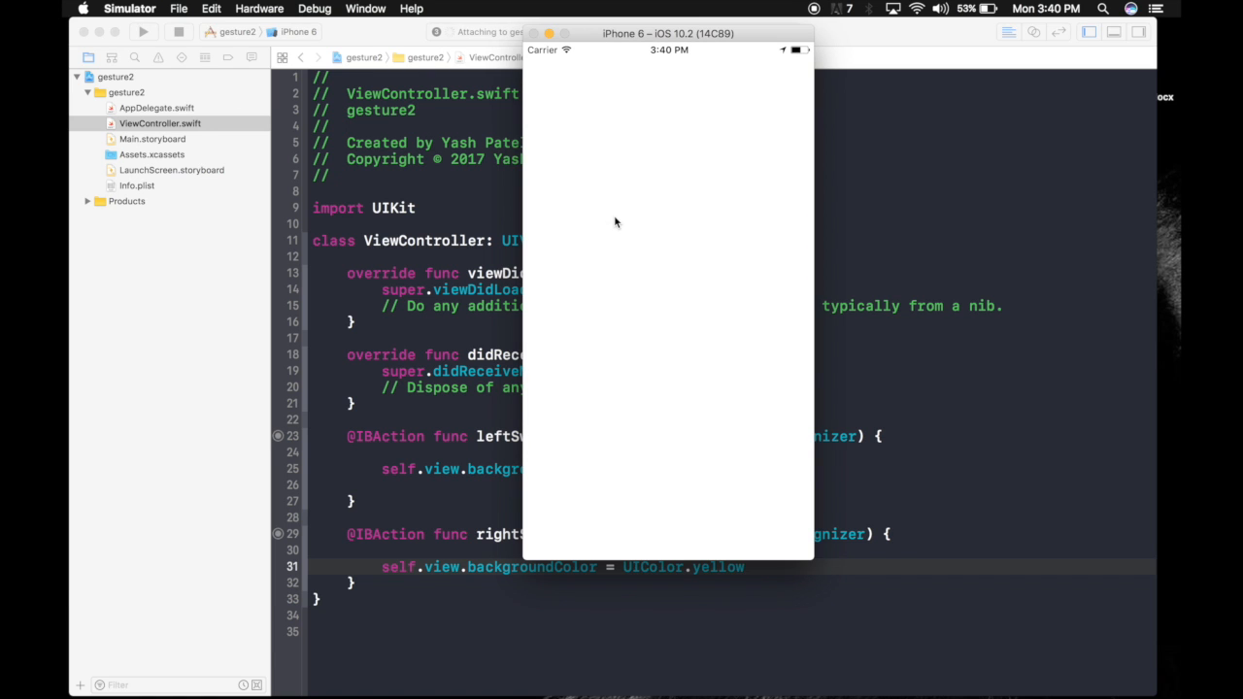
pyautogui.click(144, 31)
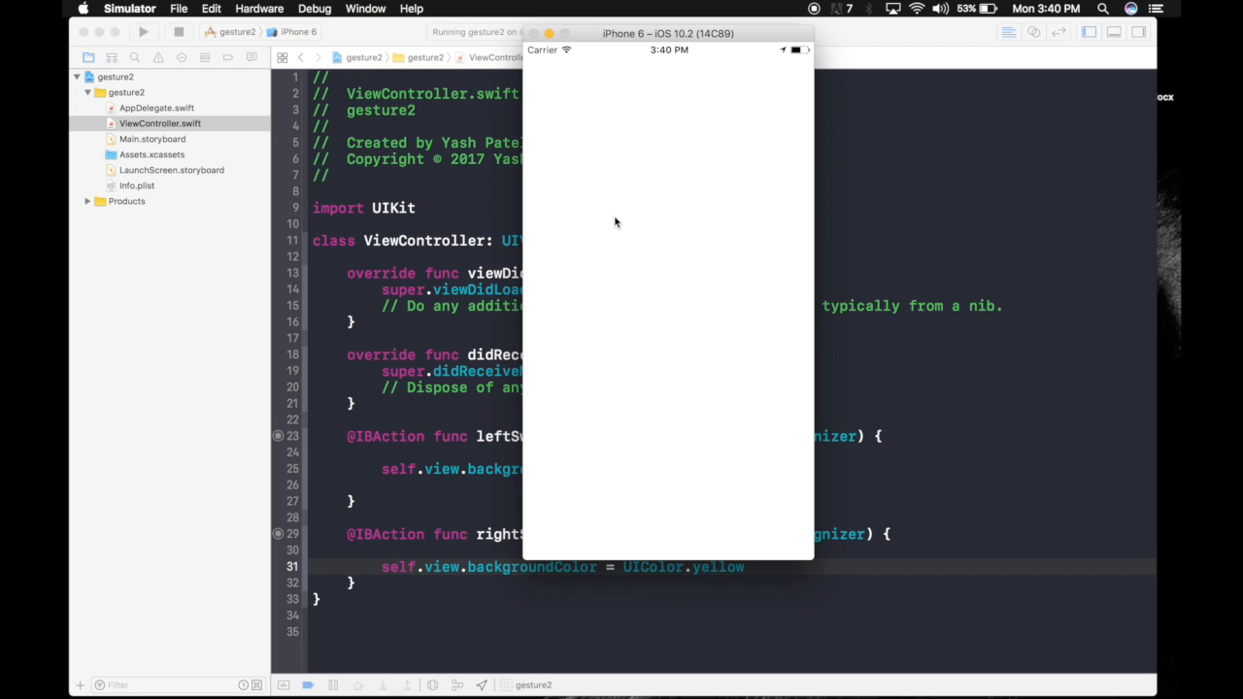
pyautogui.moveTo(680, 214)
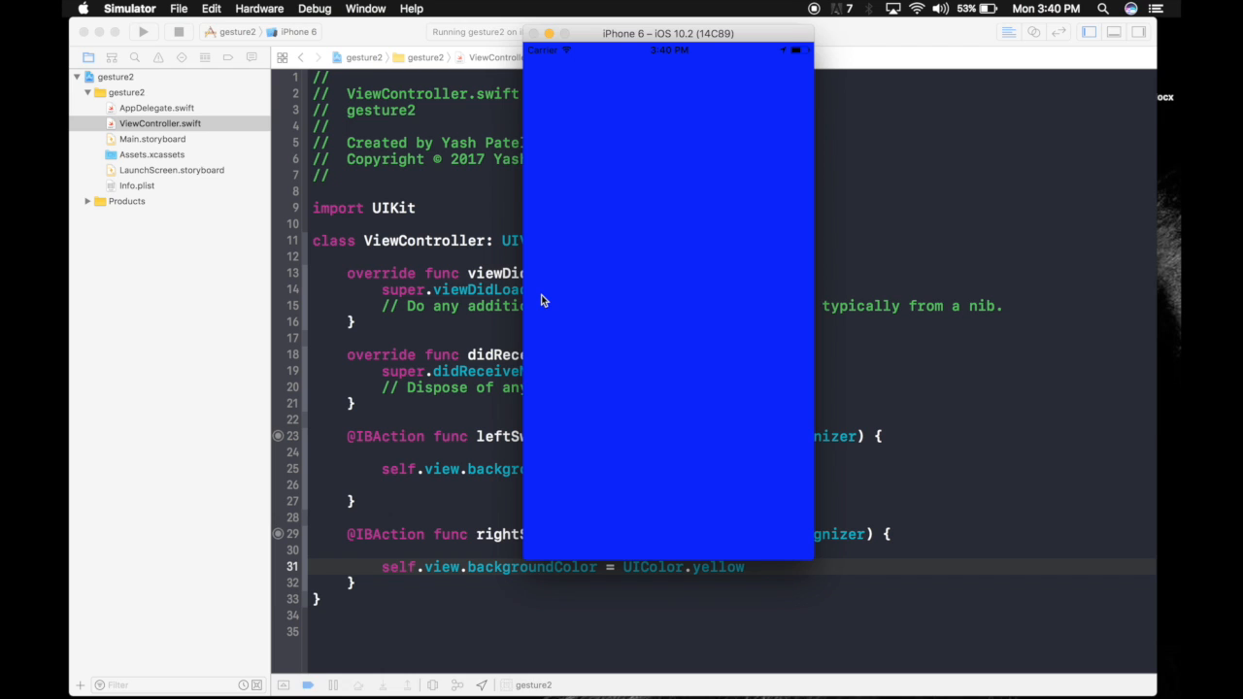
pyautogui.click(561, 295)
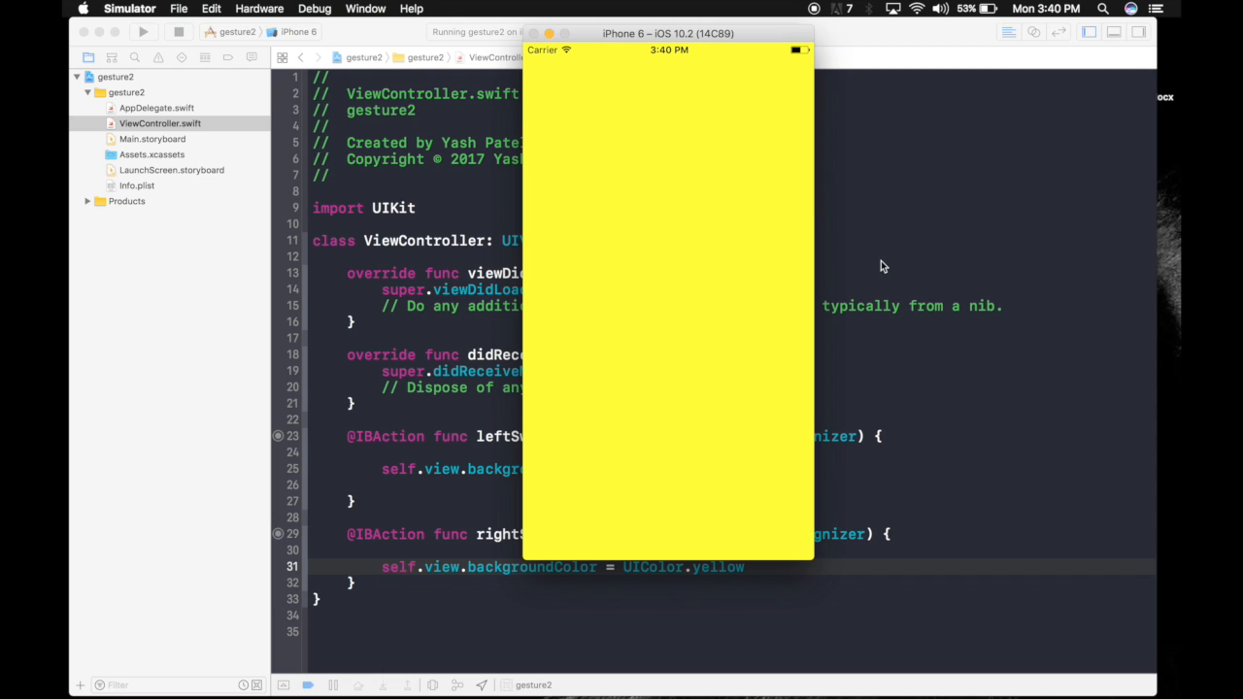
pyautogui.moveTo(703, 206)
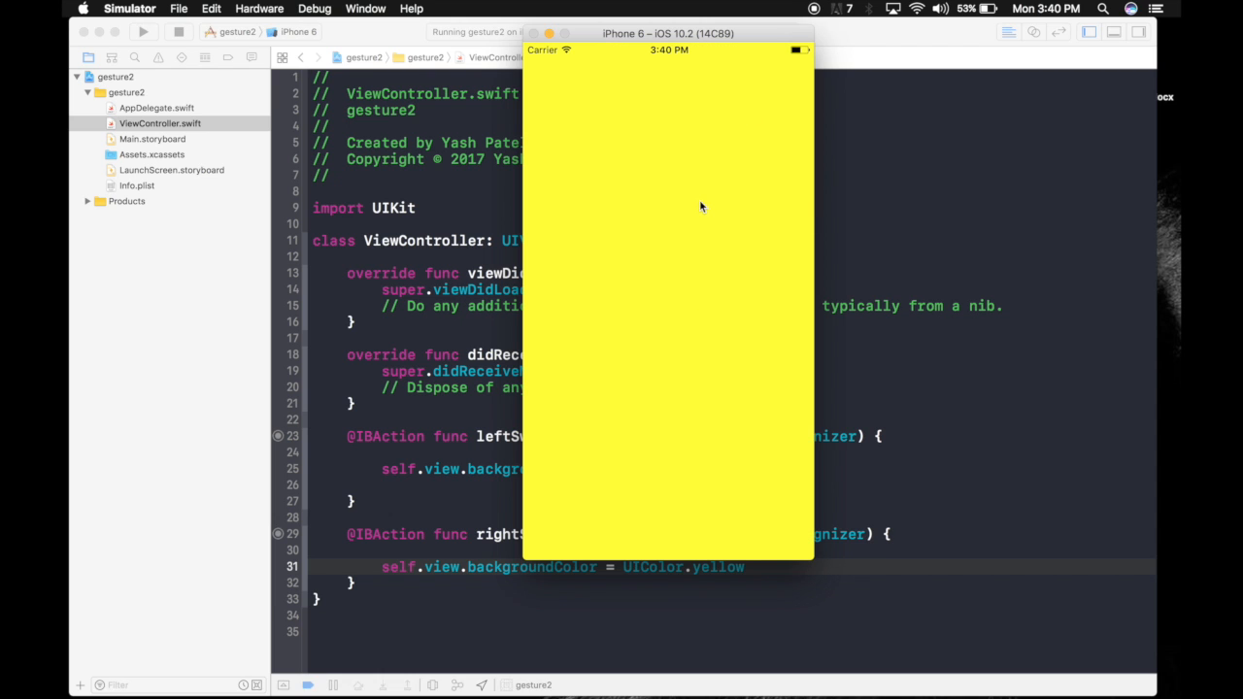
pyautogui.moveTo(727, 161)
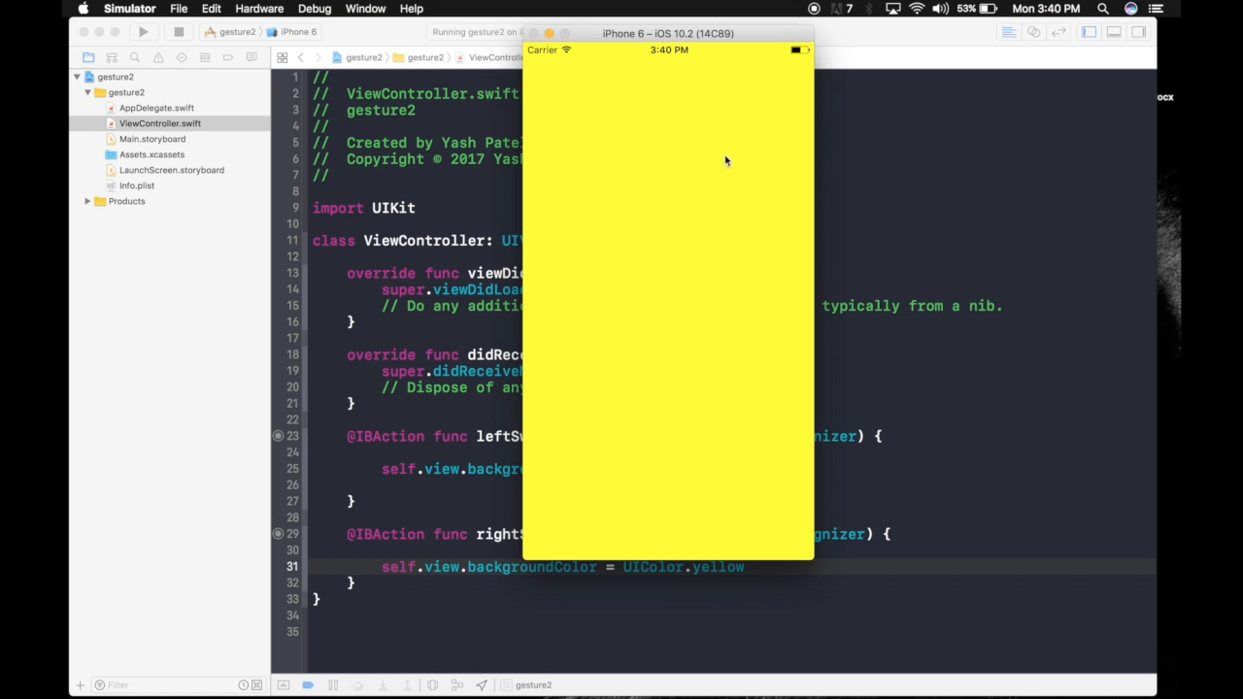
pyautogui.moveTo(450, 19)
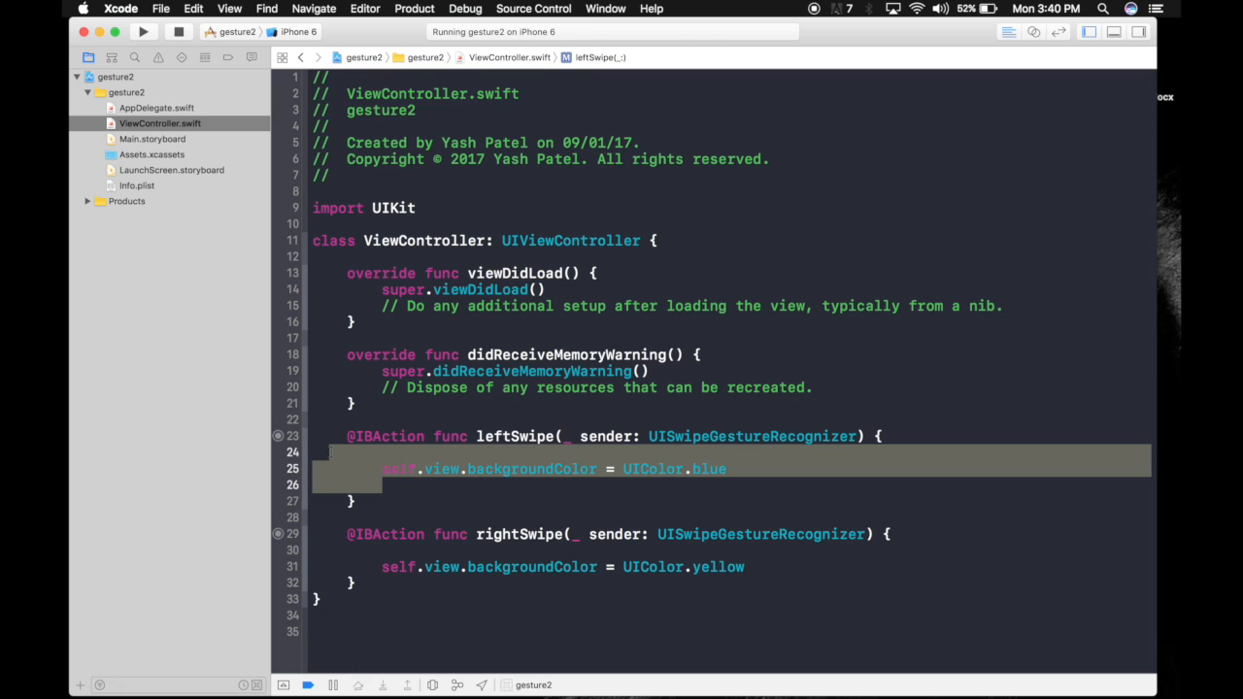
pyautogui.moveTo(726, 385)
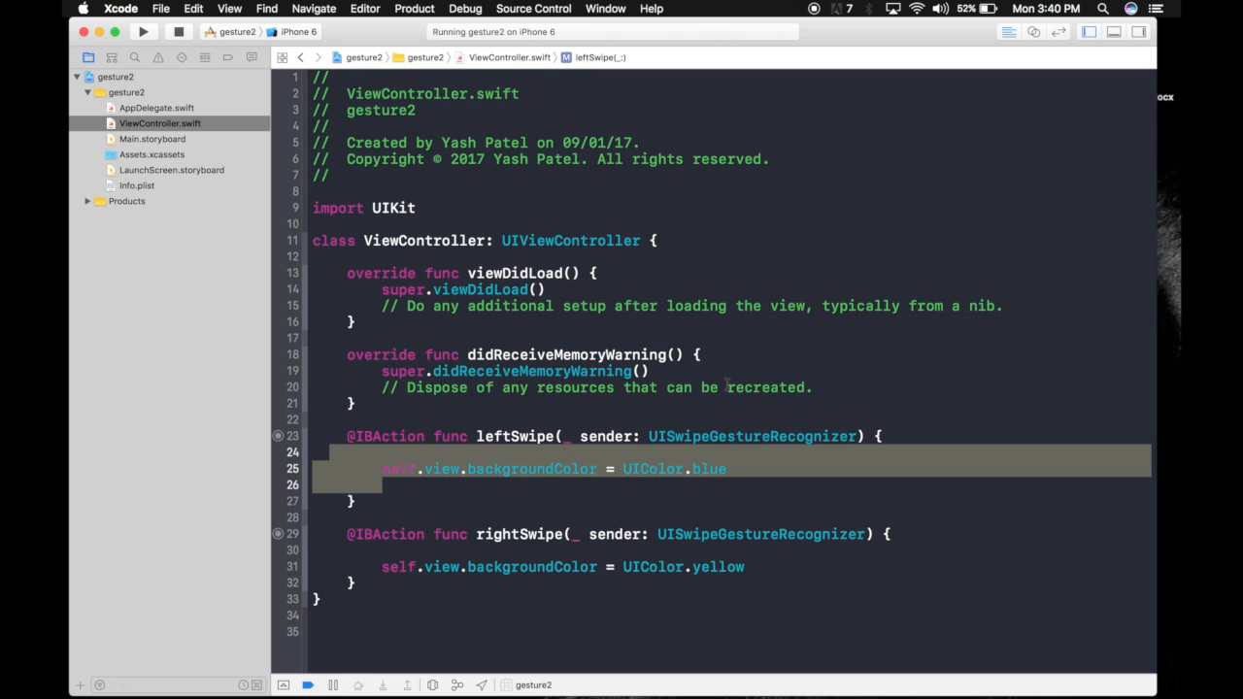